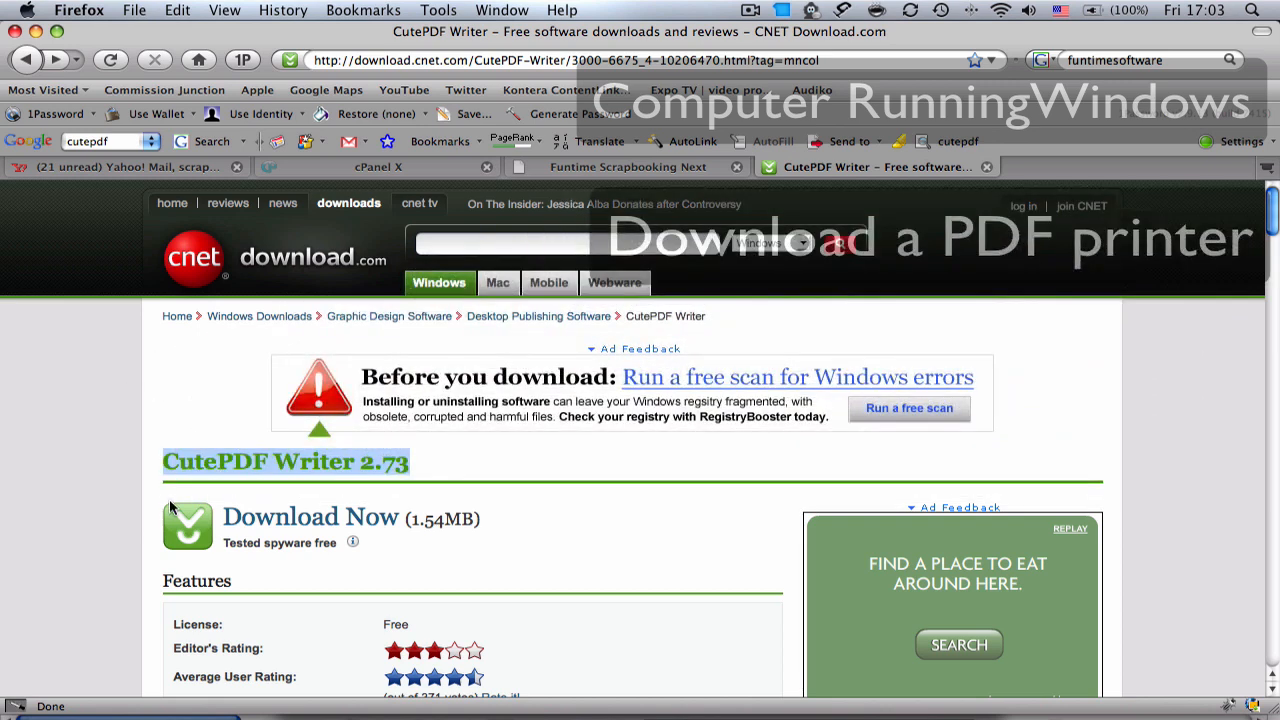
mouse_move(478, 203)
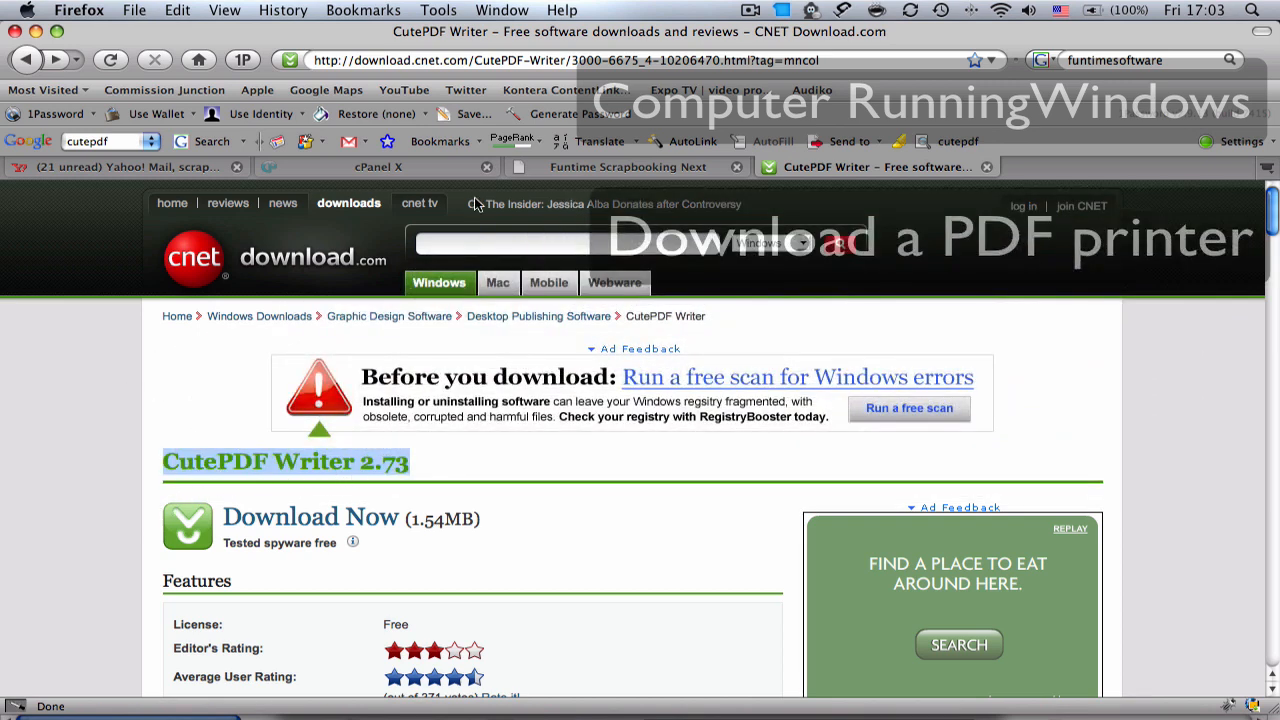
mouse_move(311, 517)
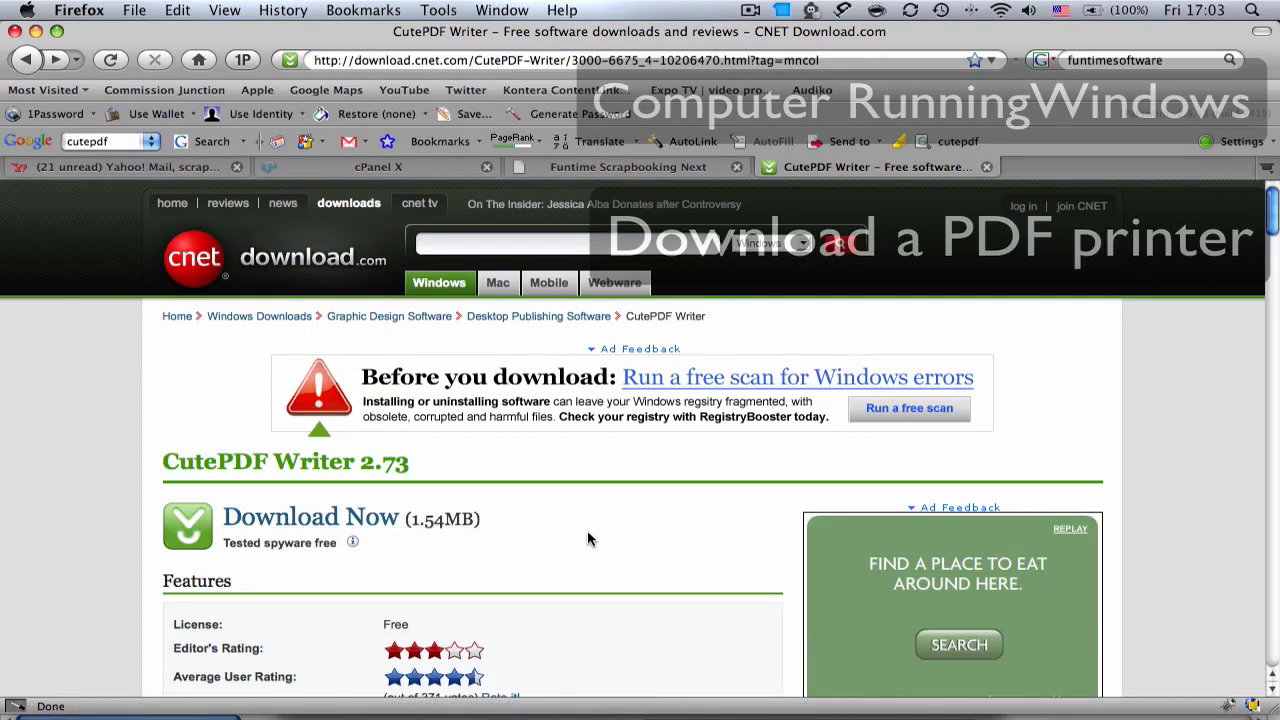
mouse_move(557, 545)
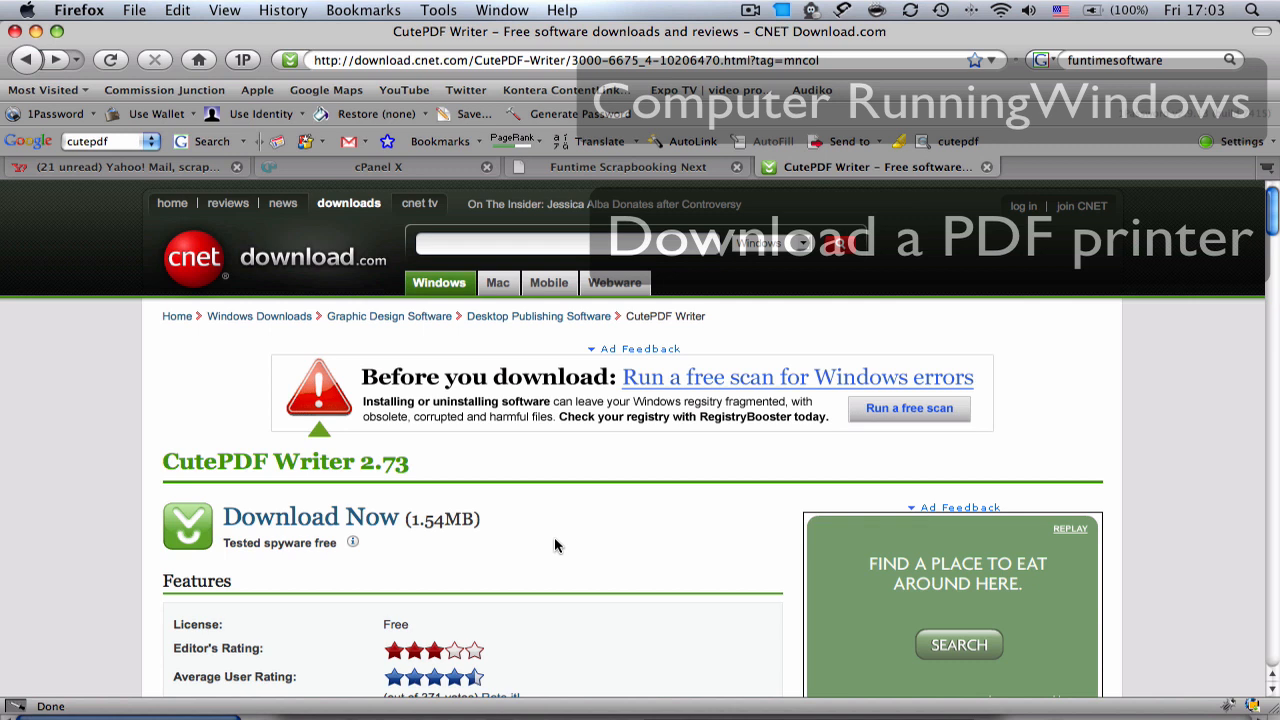
mouse_move(549, 566)
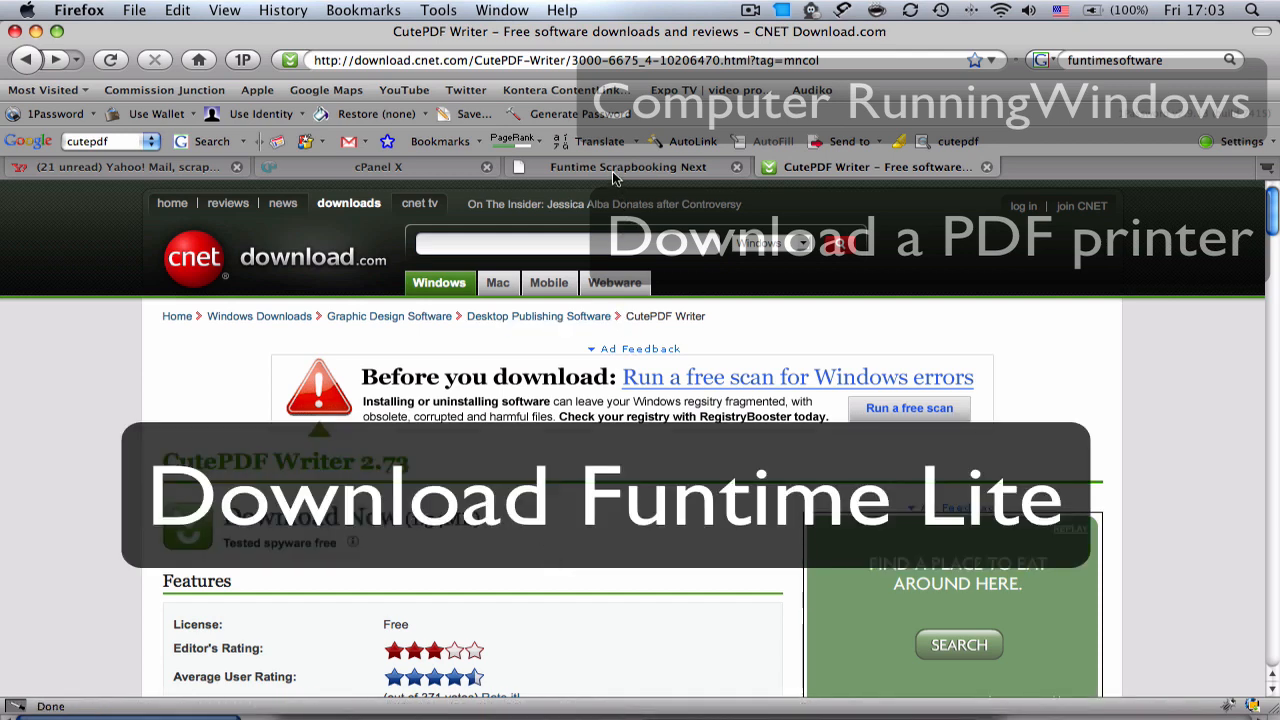
Step: Scroll the Funtime Scrapbooking page down to the Download Funtime Lite section
click(628, 166)
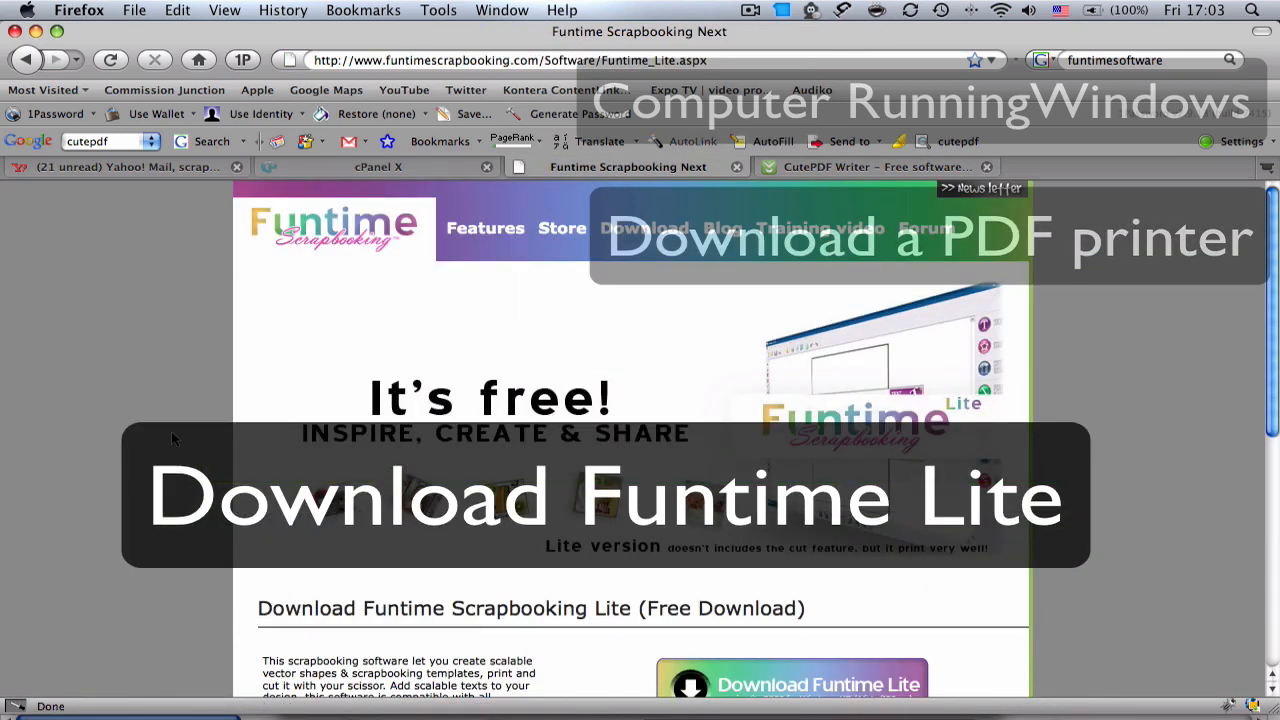
scroll(down, 3)
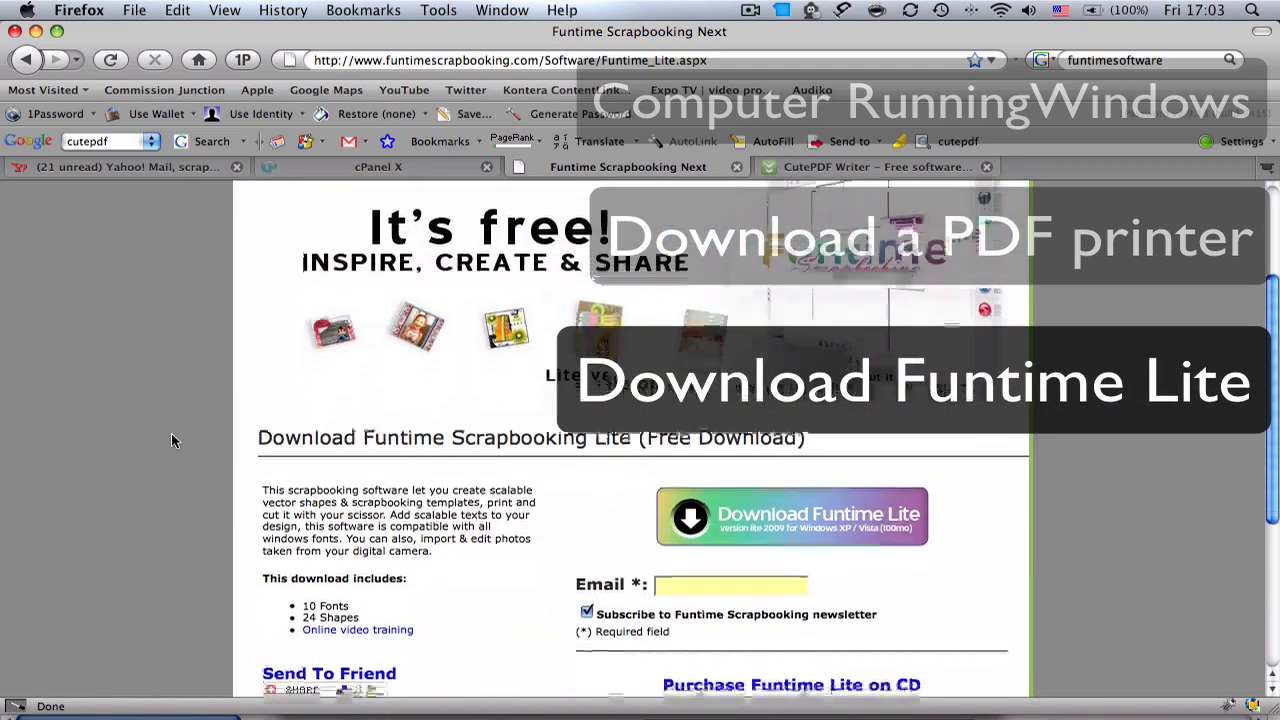
scroll(down, 3)
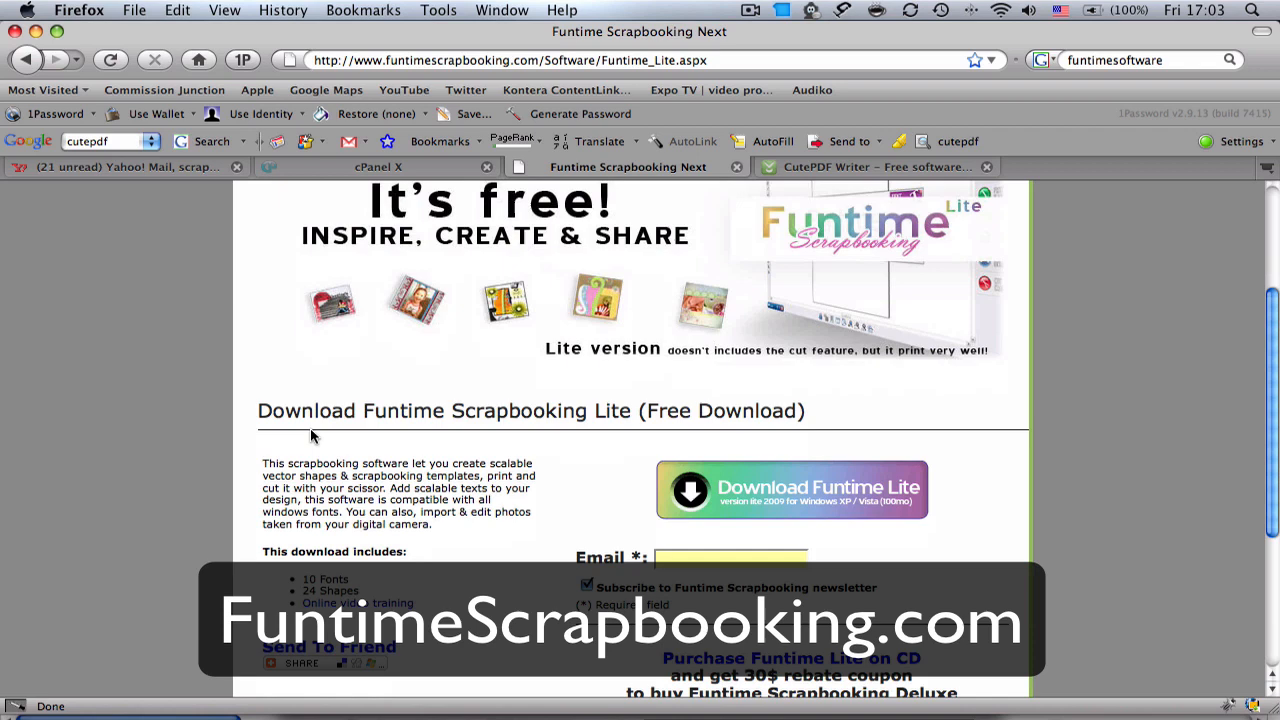
mouse_move(795, 505)
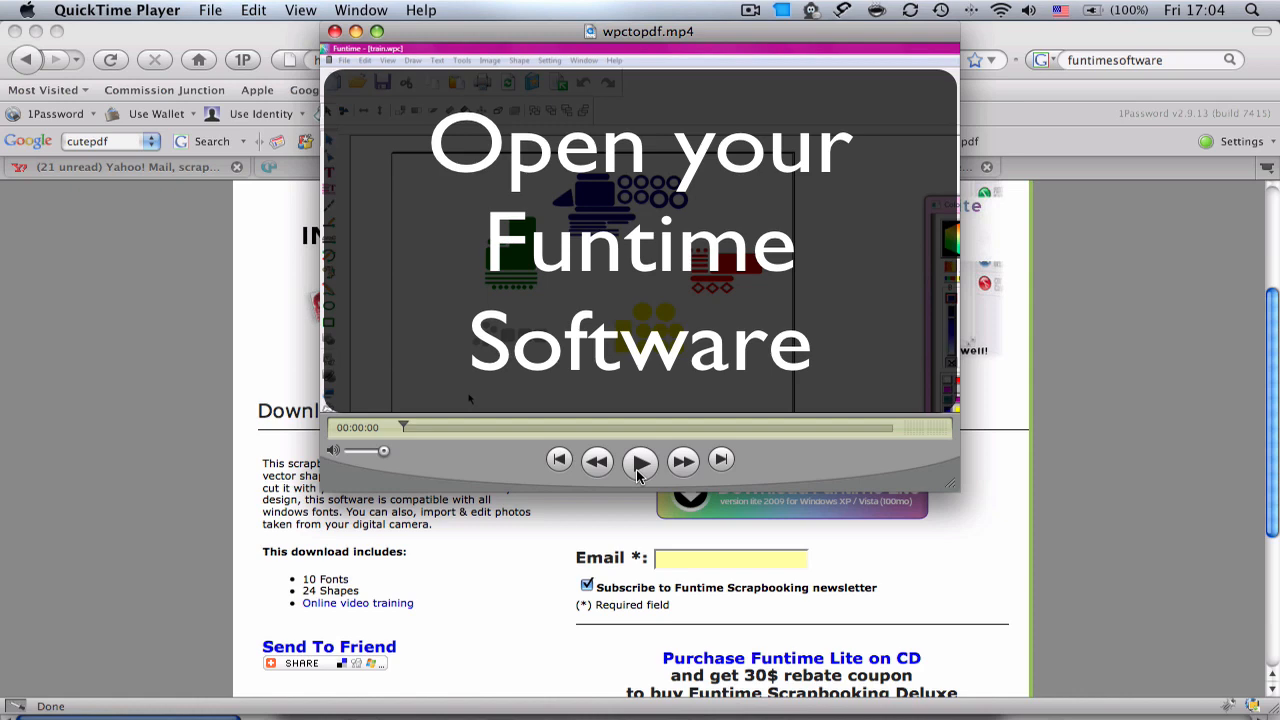
Step: Play wpctopdf.mp4 to show the train drawing in Funtime
click(640, 461)
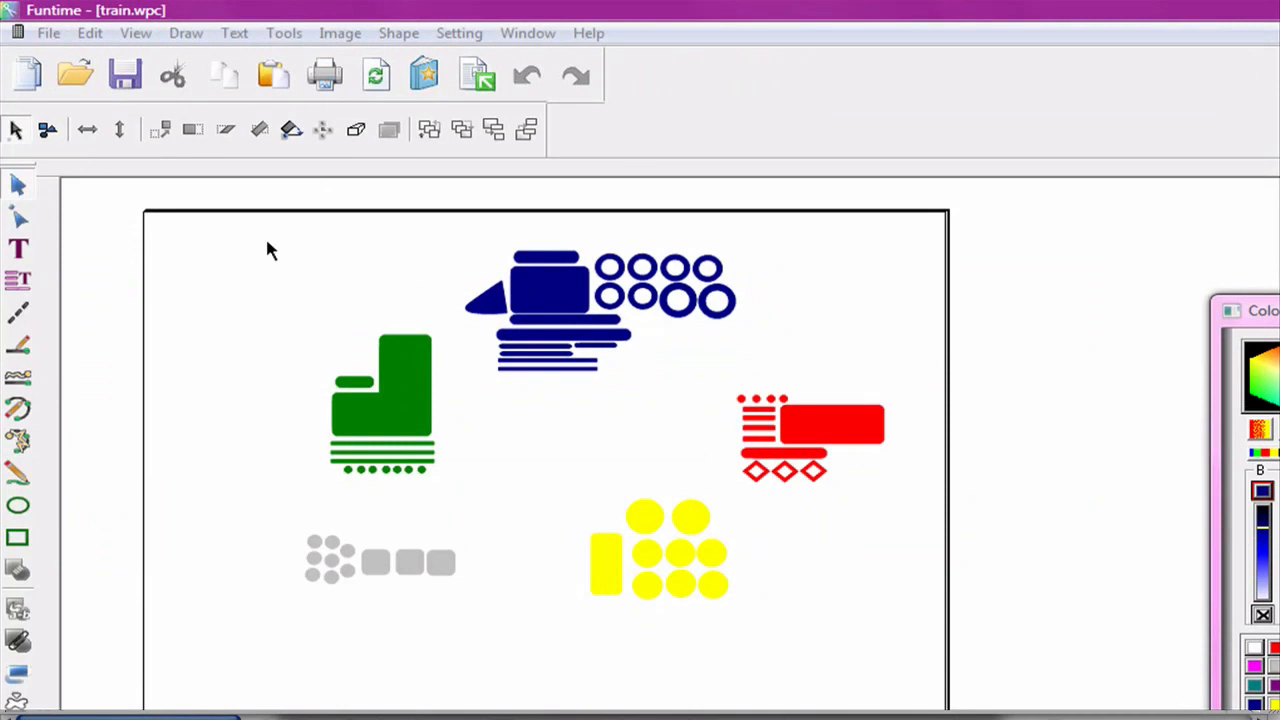
mouse_move(650, 218)
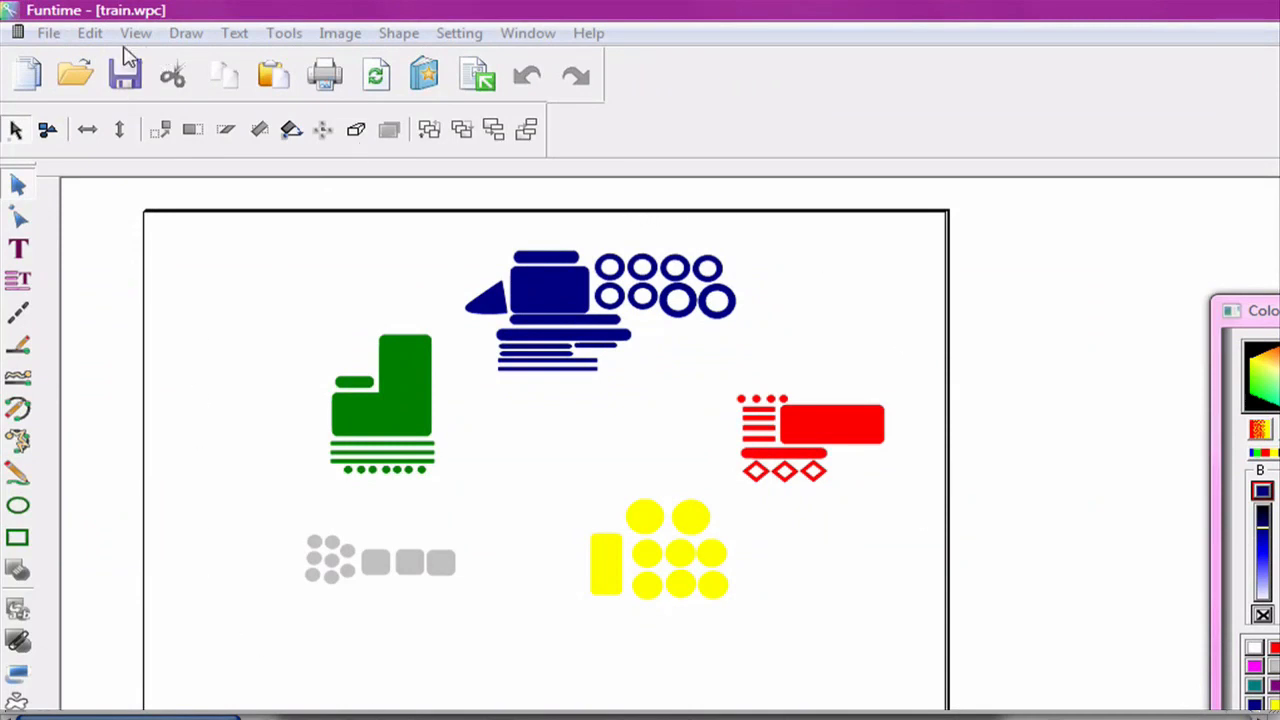
Step: Print to CutePDF Writer with Landscape orientation set in its Properties
click(48, 33)
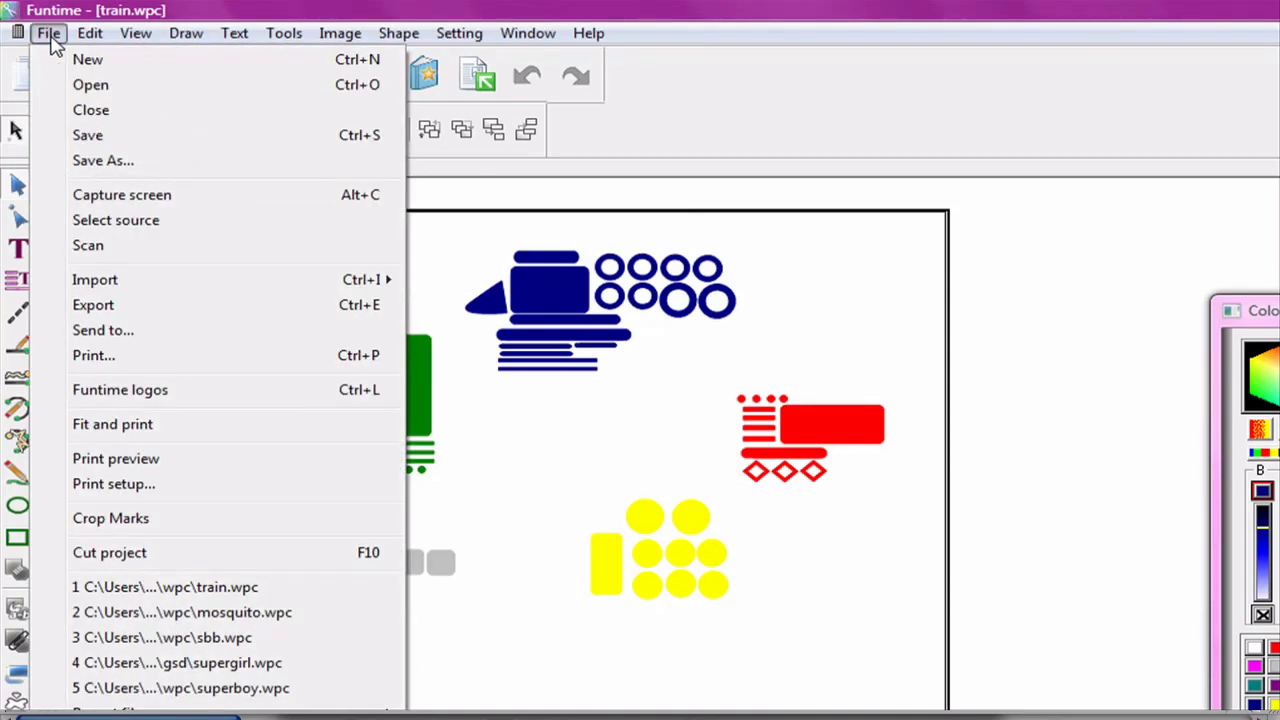
mouse_move(93, 355)
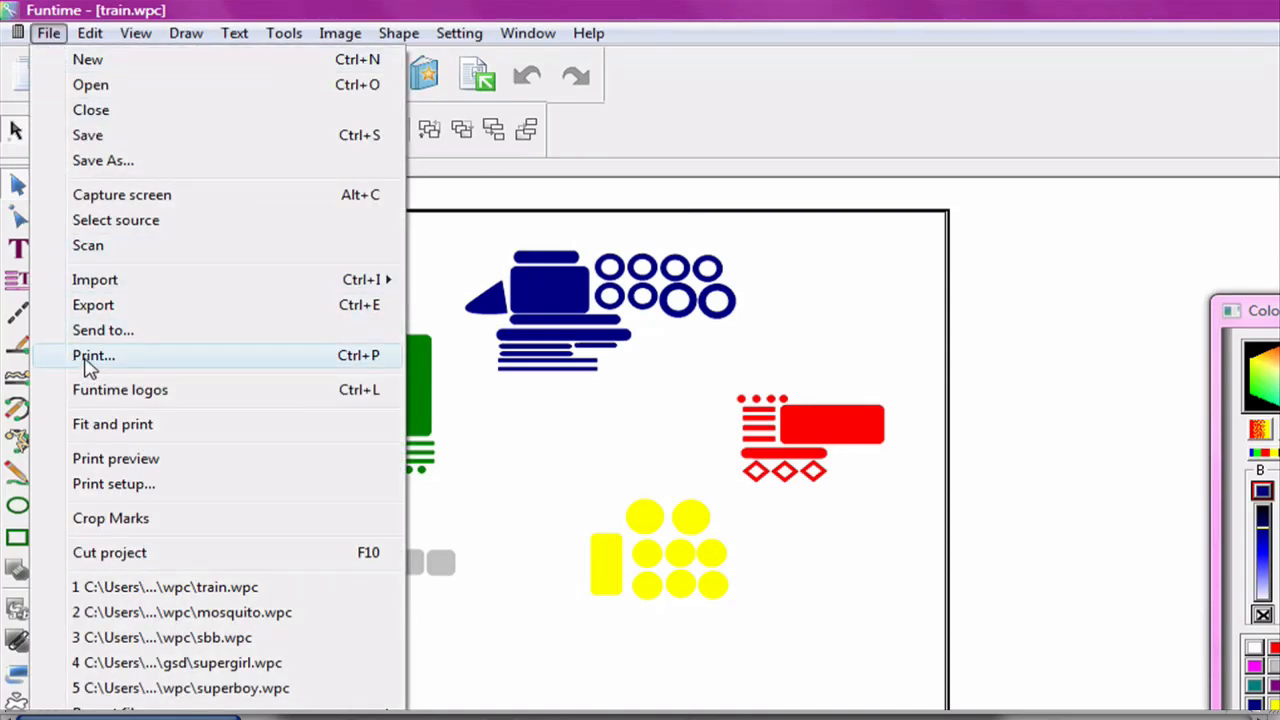
click(93, 355)
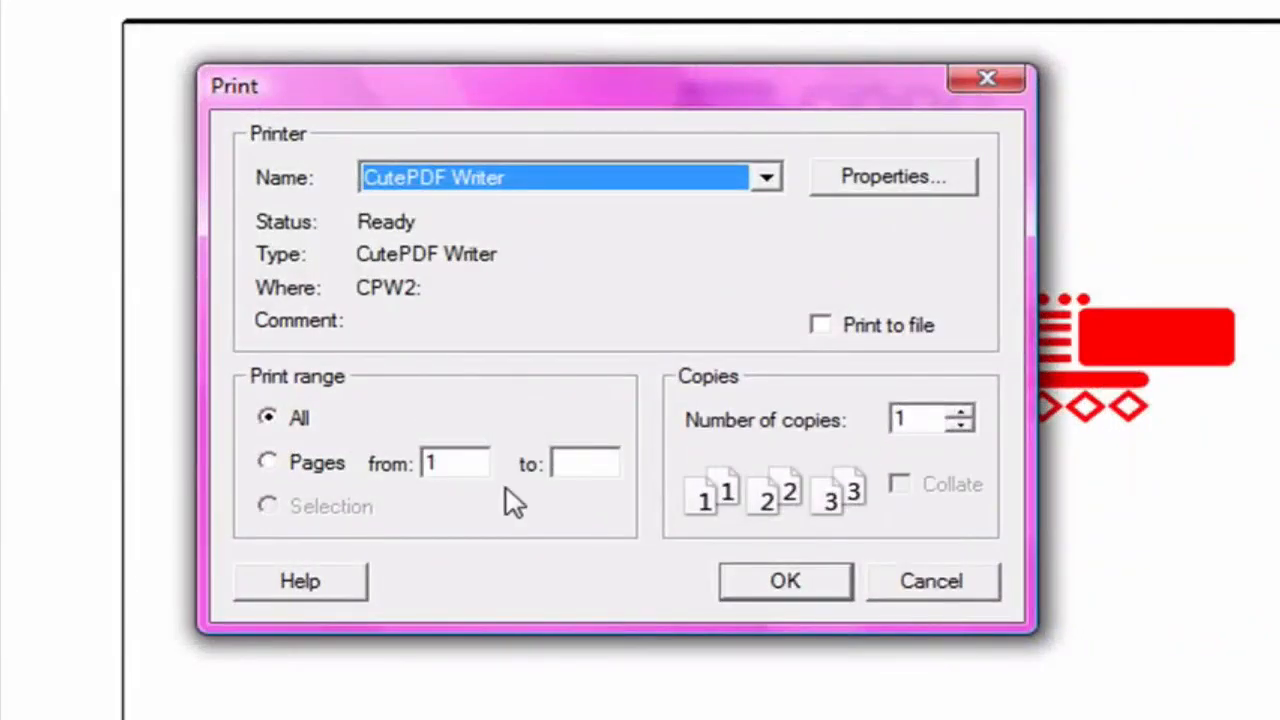
mouse_move(700, 185)
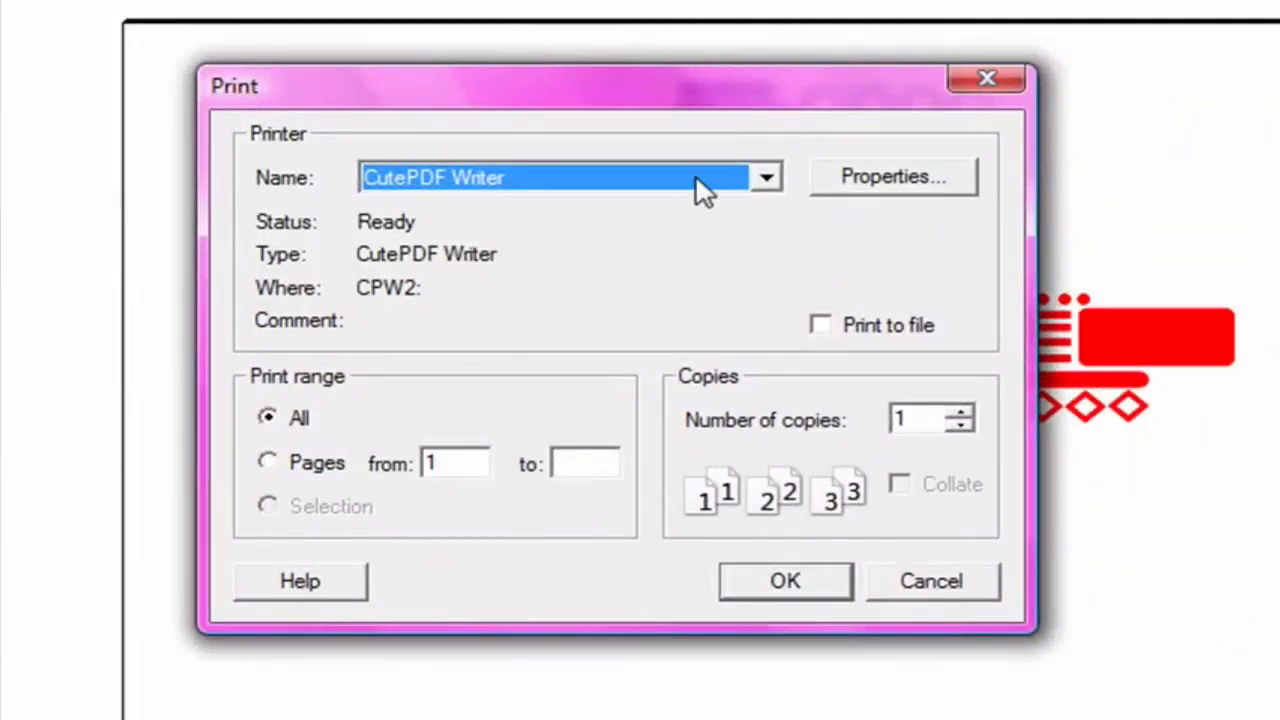
mouse_move(600, 230)
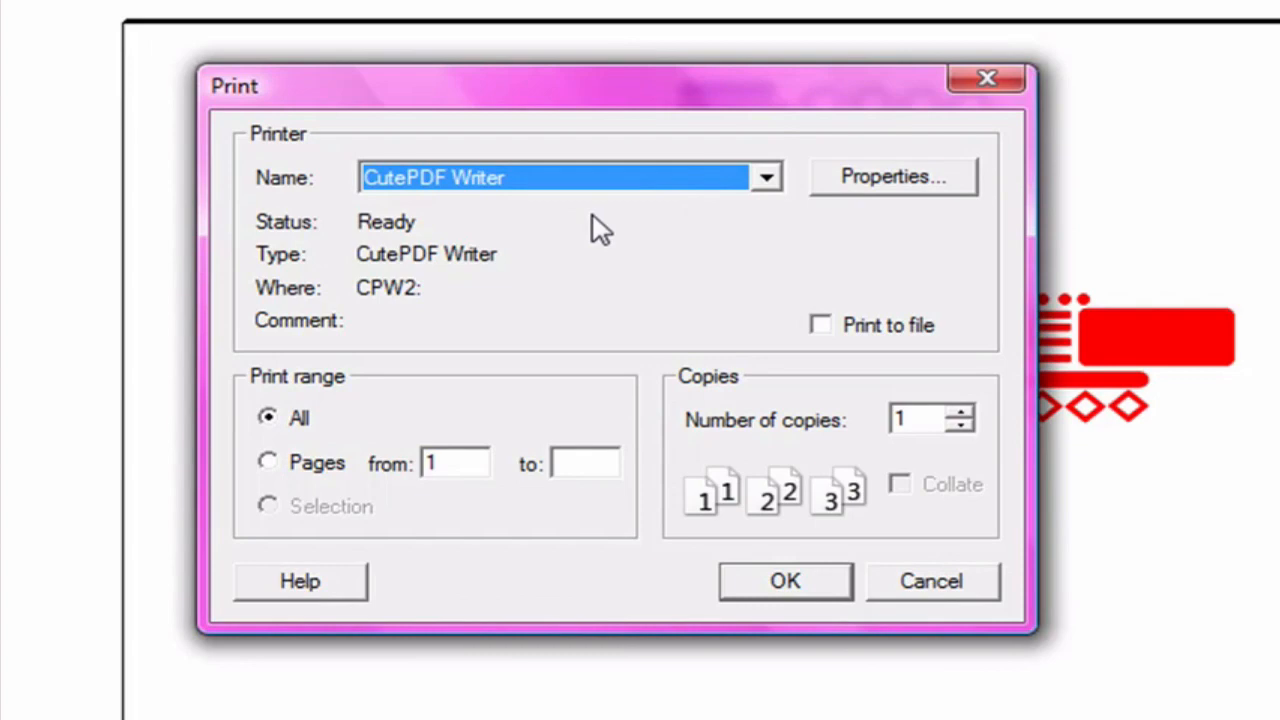
click(891, 176)
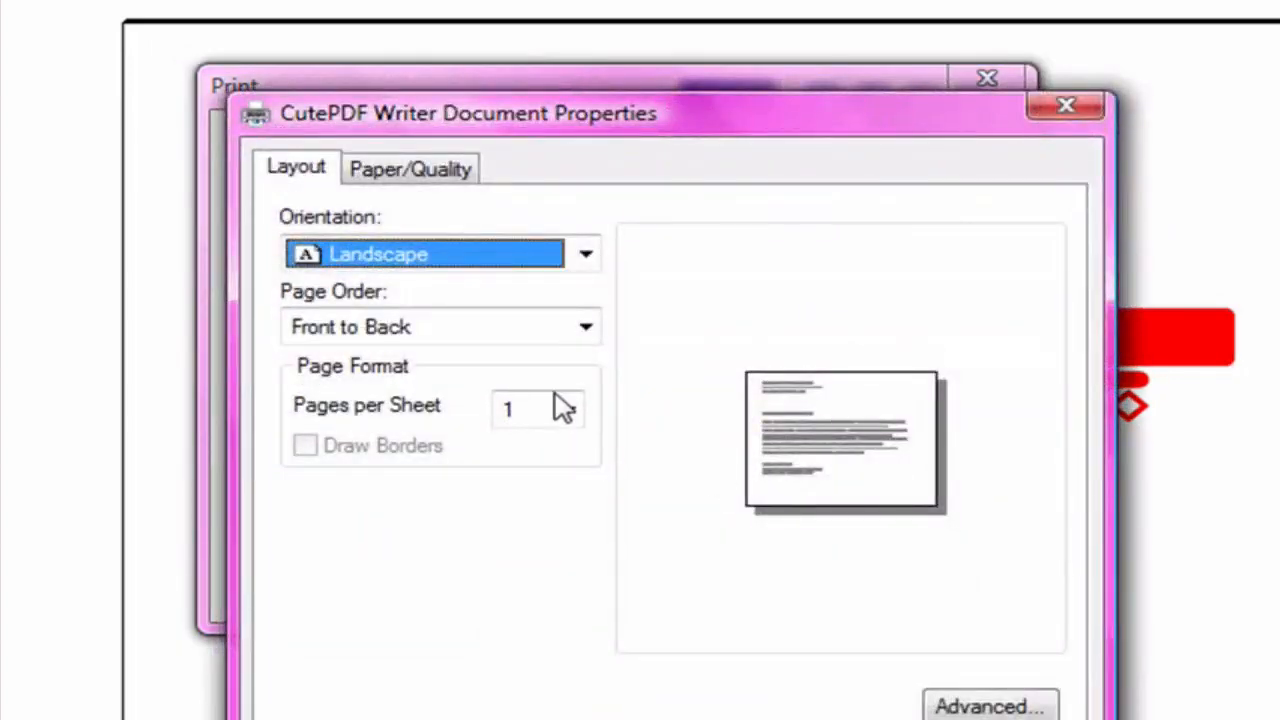
click(585, 253)
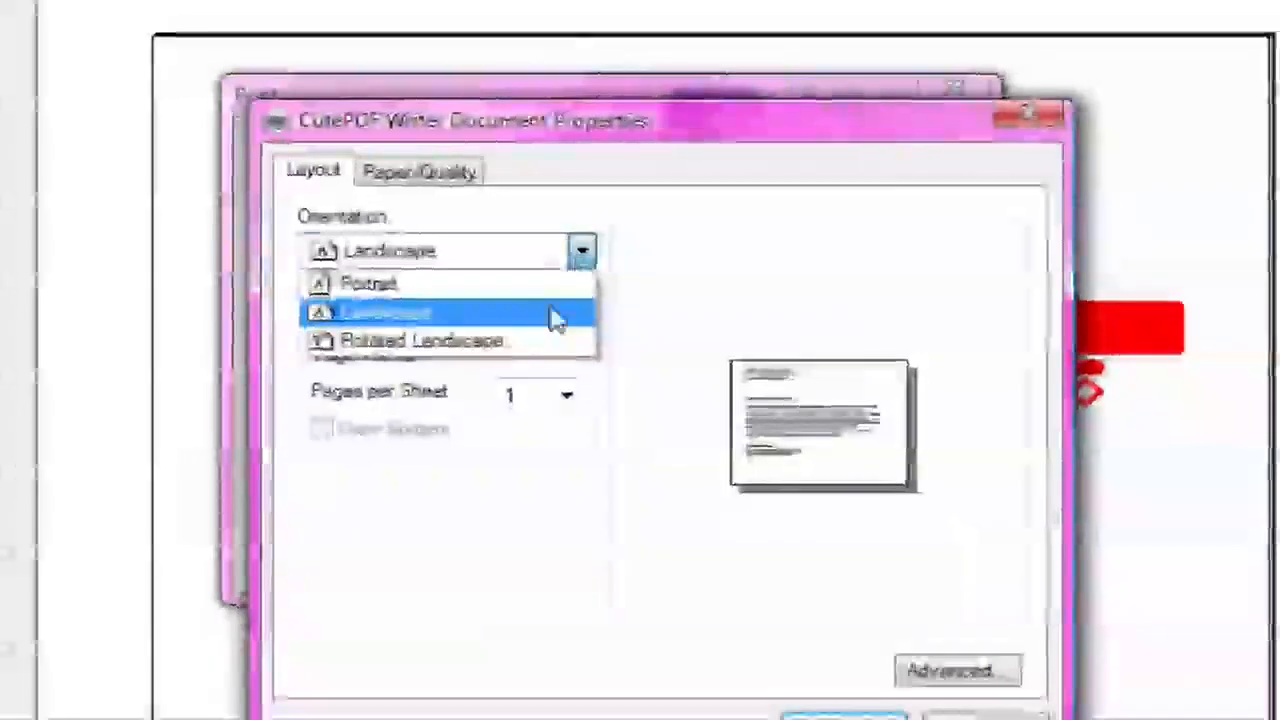
click(385, 312)
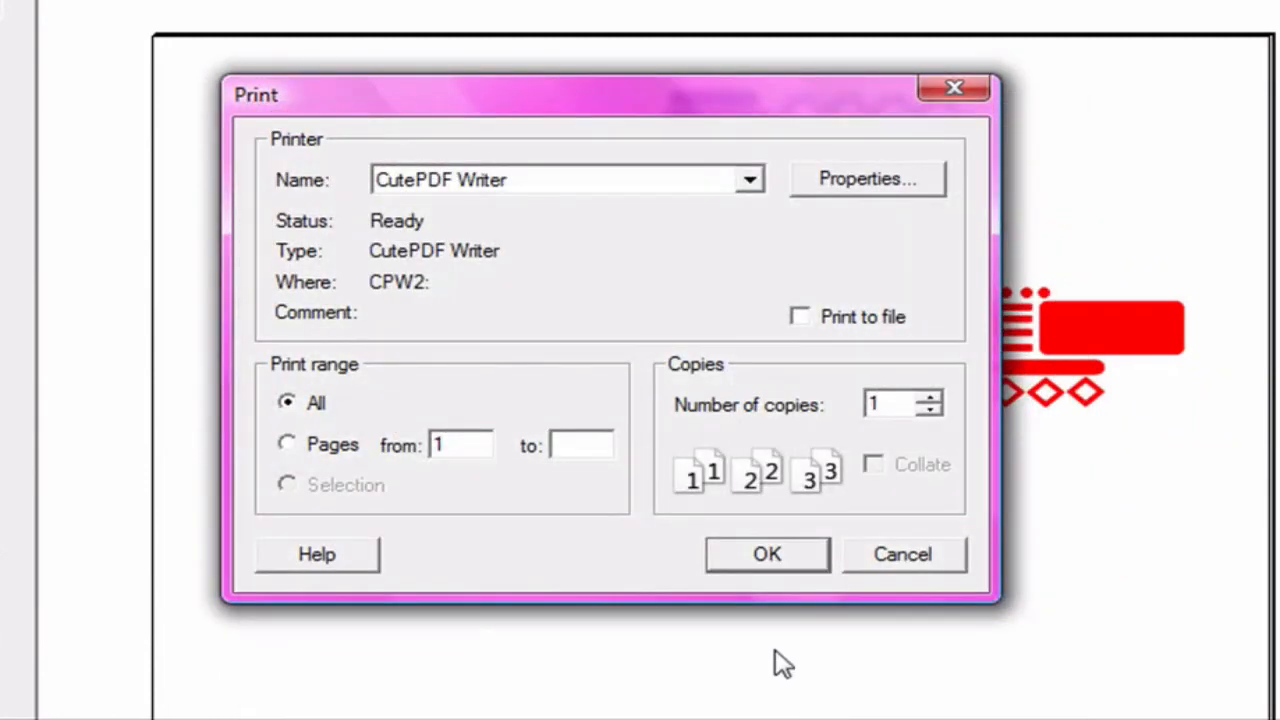
mouse_move(767, 555)
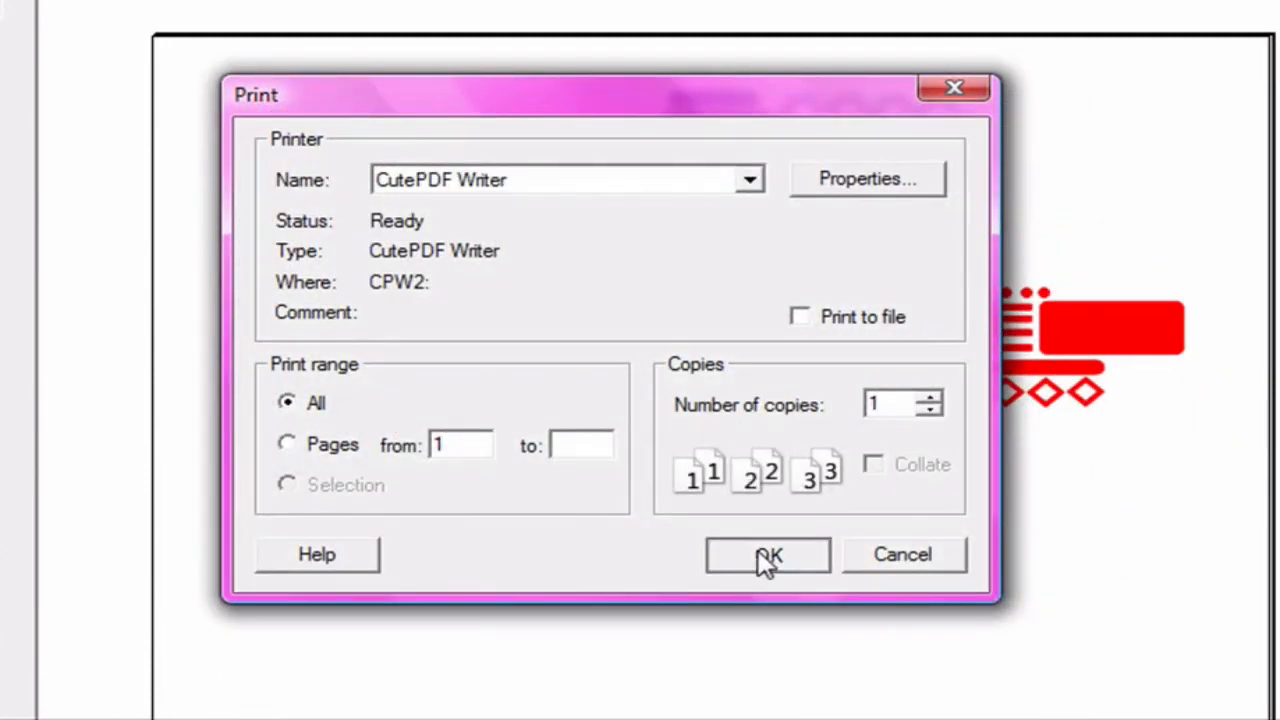
Step: Confirm printing and save the CutePDF output as train
click(767, 555)
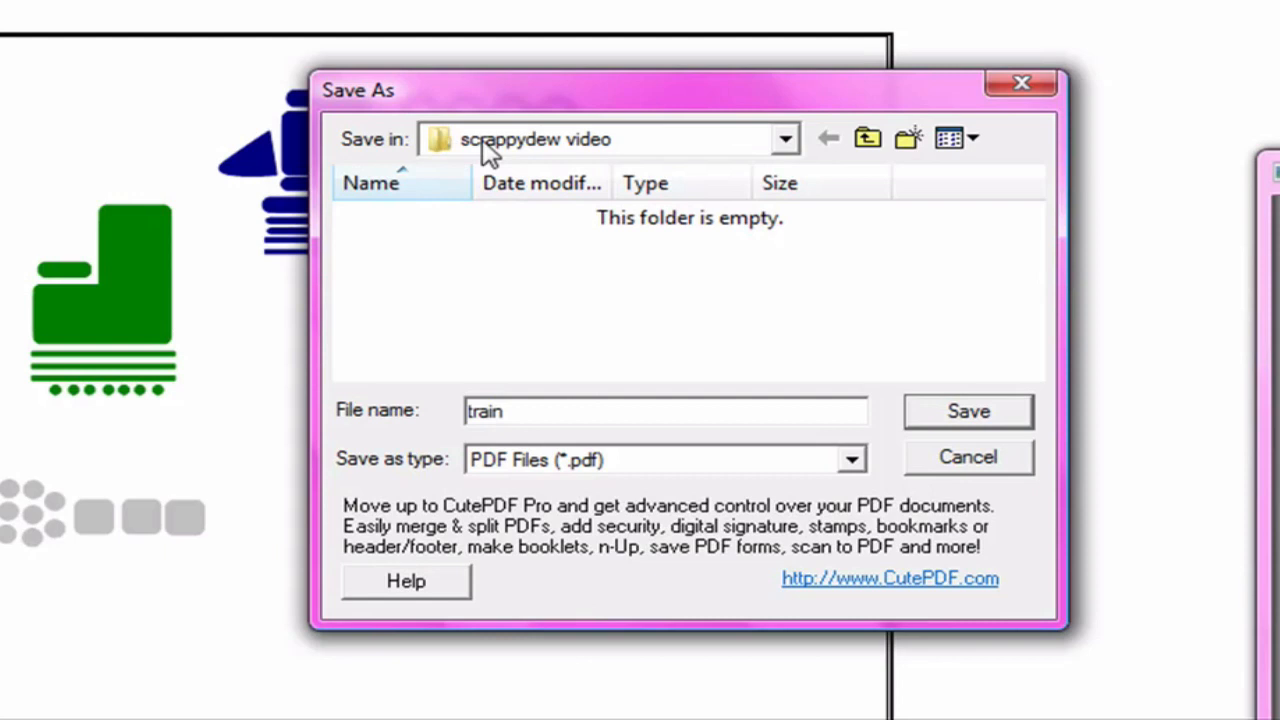
mouse_move(540, 350)
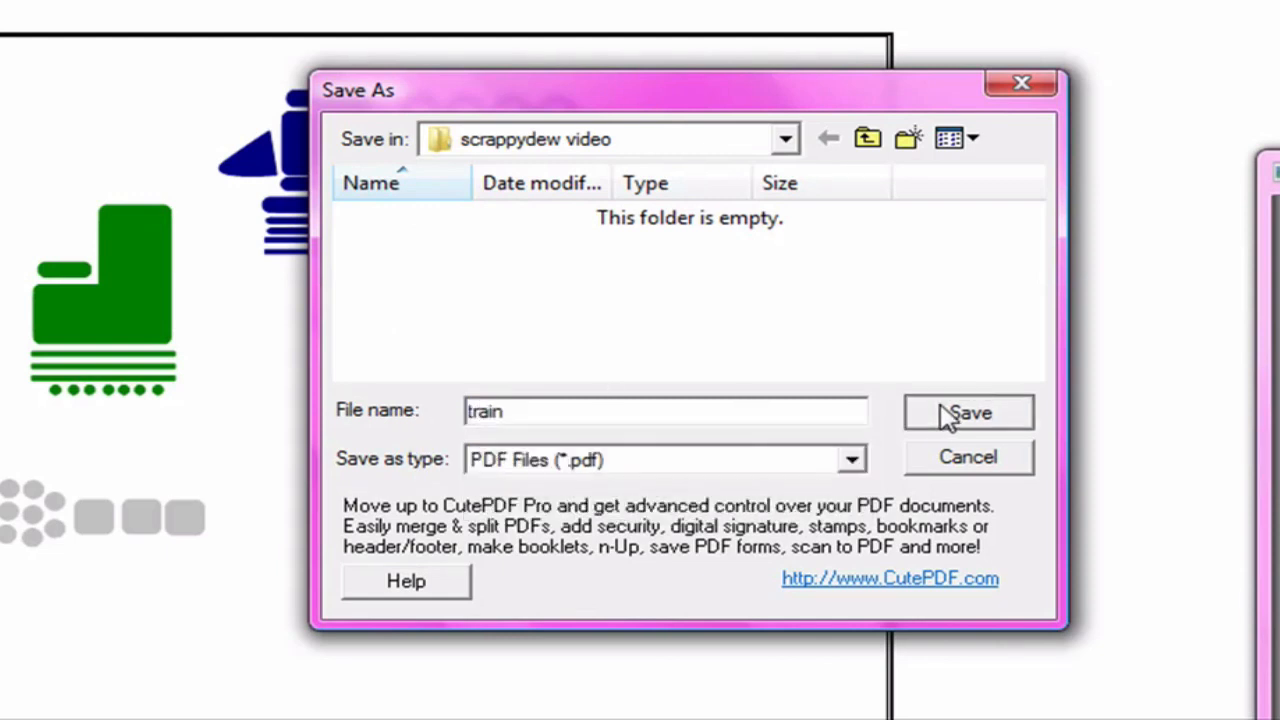
click(967, 413)
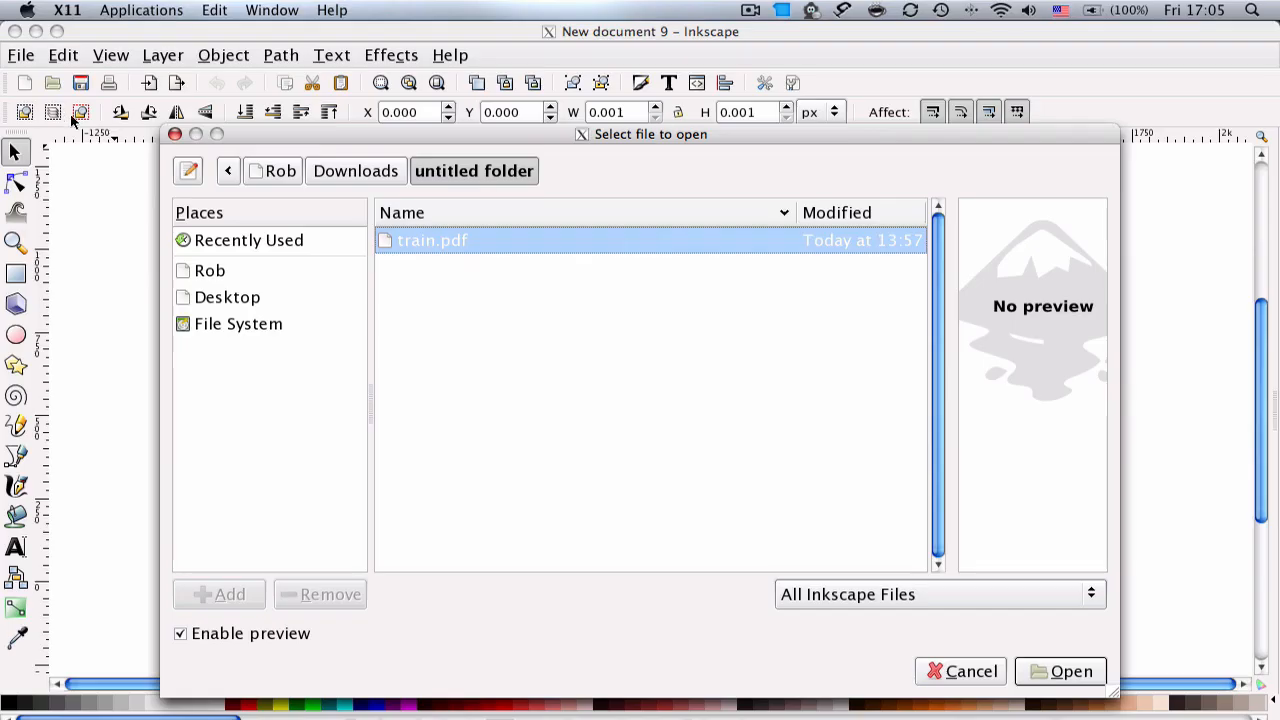
mouse_move(415, 255)
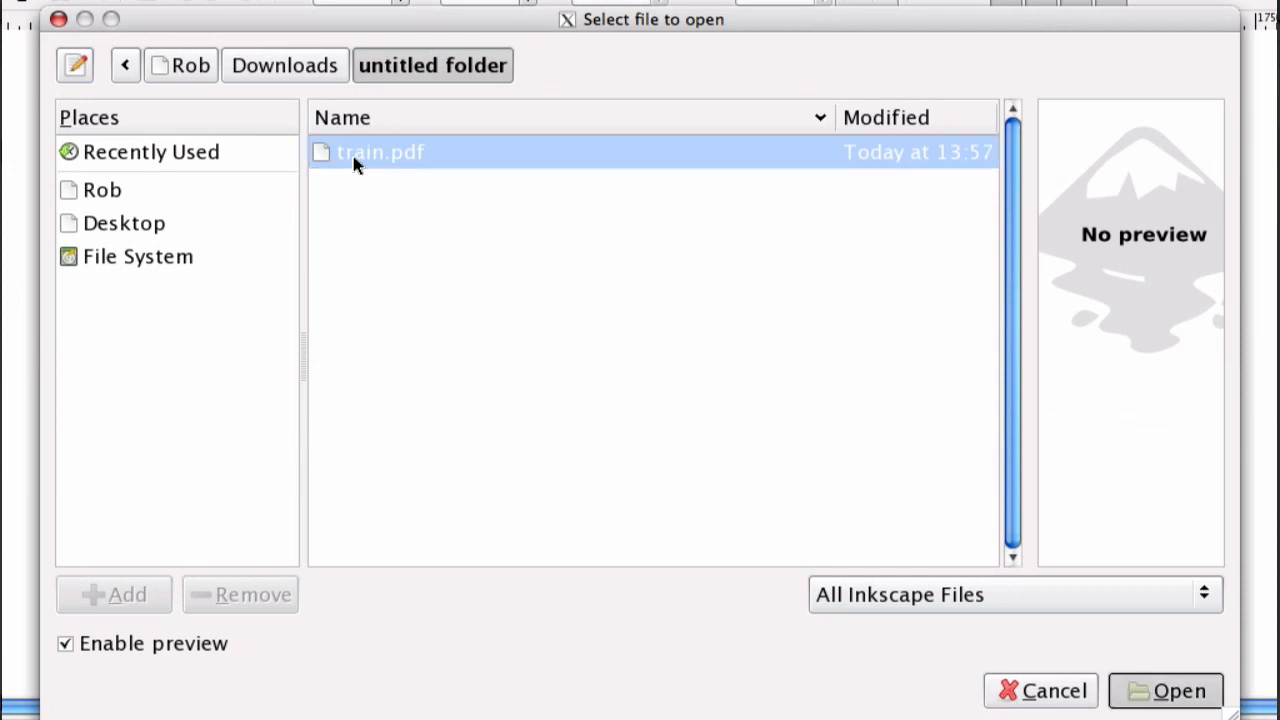
Step: Open train.pdf and accept the default PDF import settings
click(1164, 690)
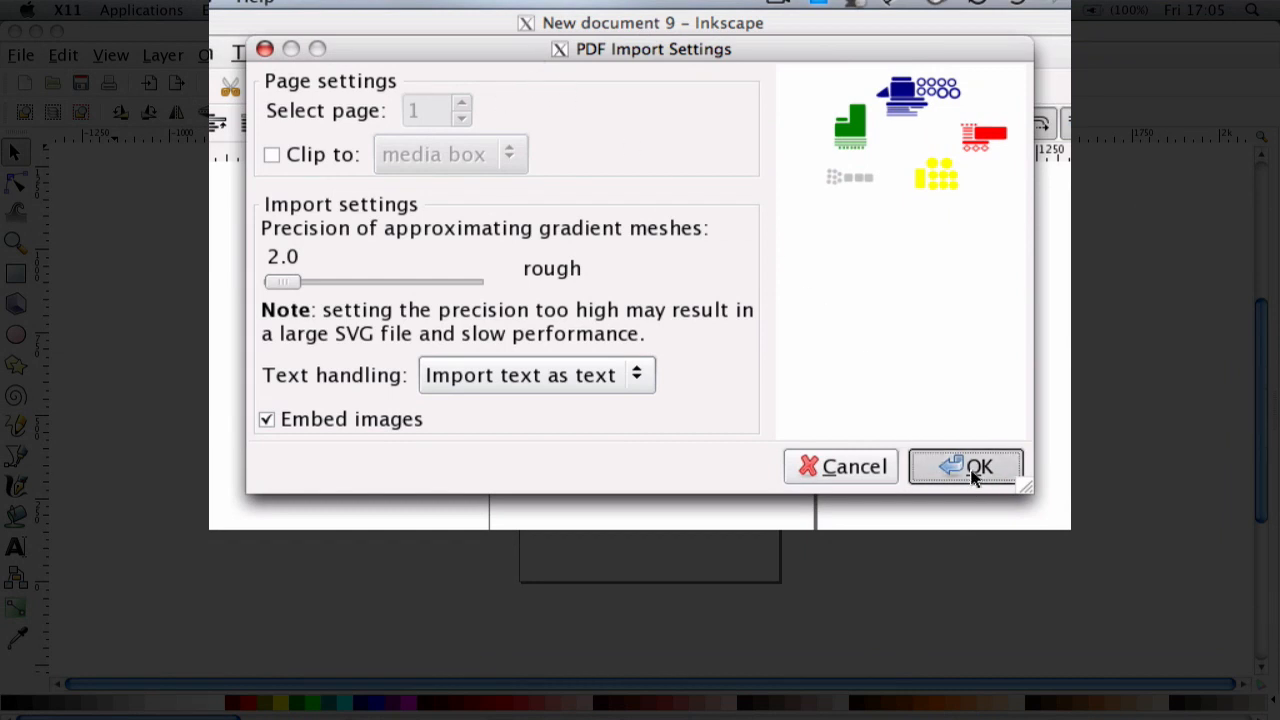
click(965, 466)
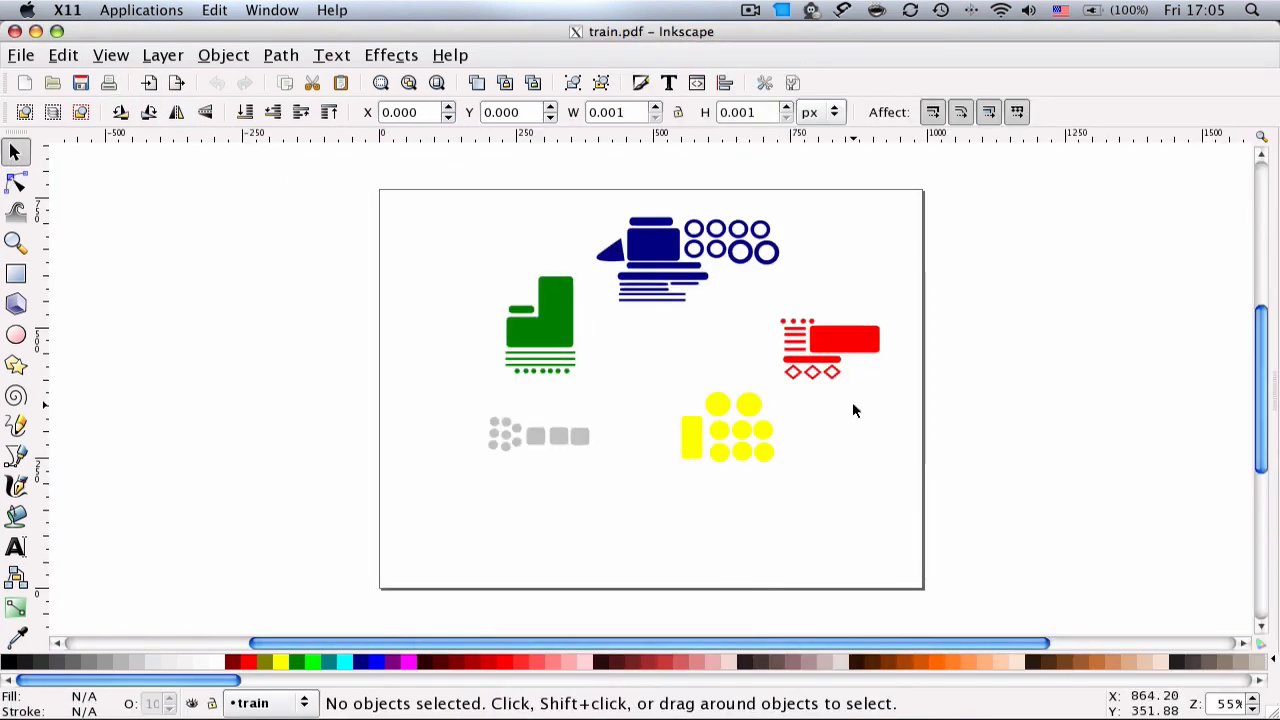
Step: Drag the train group lower-left on the page, then ungroup it
click(665, 258)
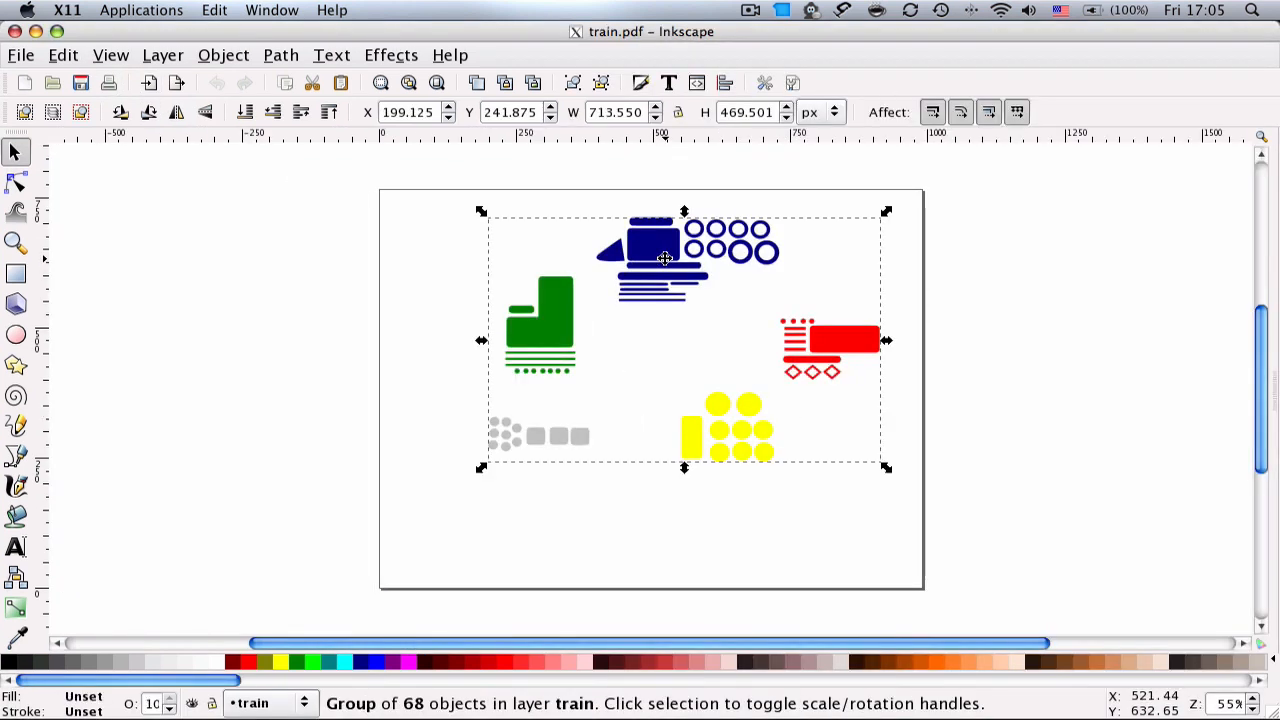
drag(665, 258, 598, 313)
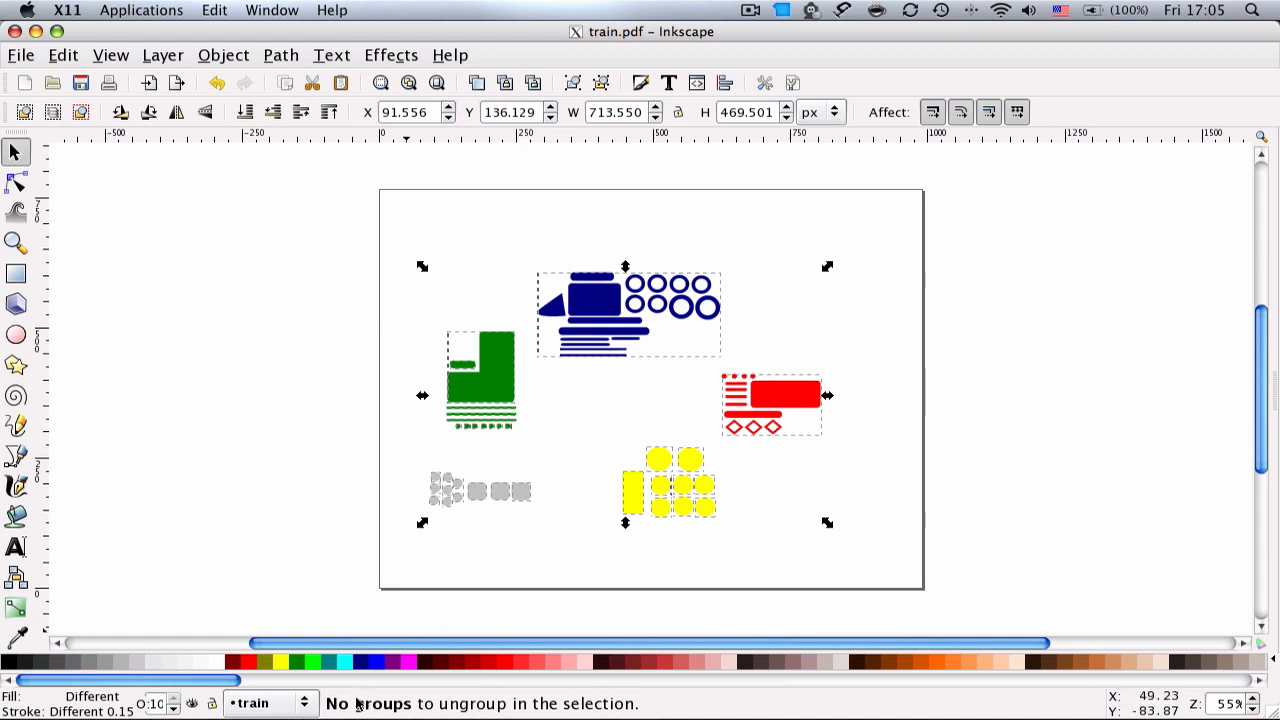
click(895, 325)
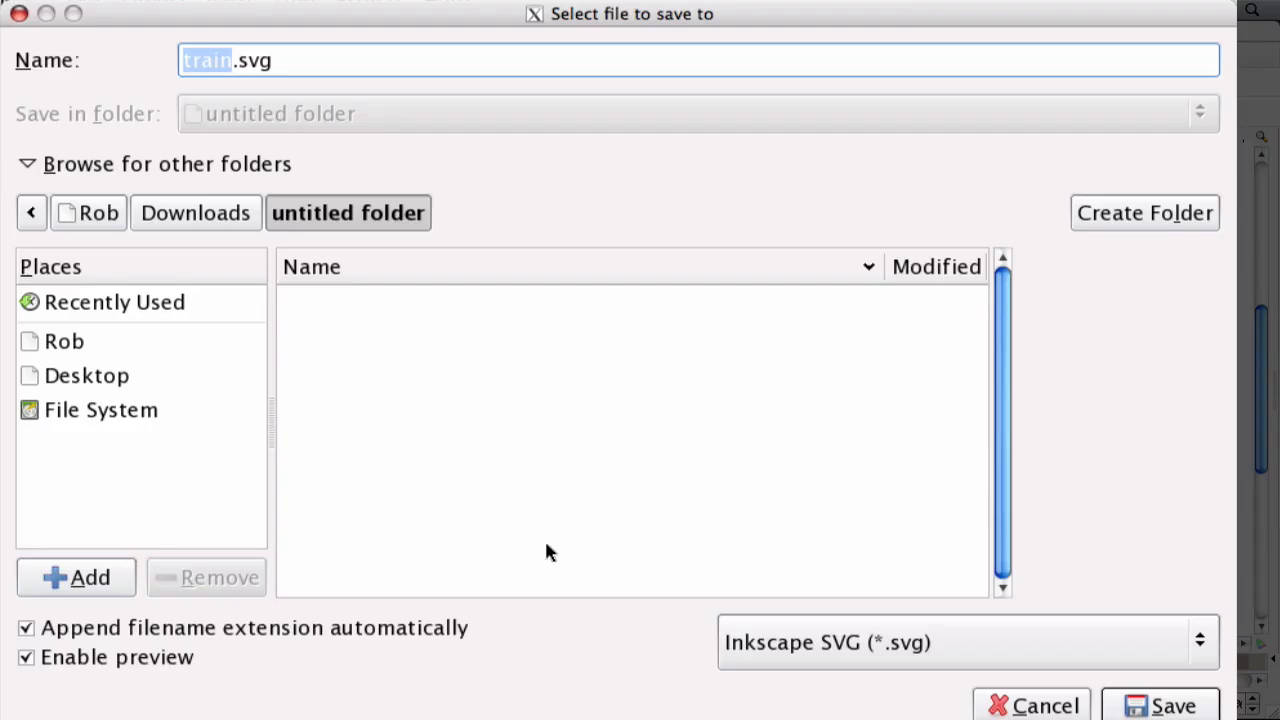
mouse_move(380, 250)
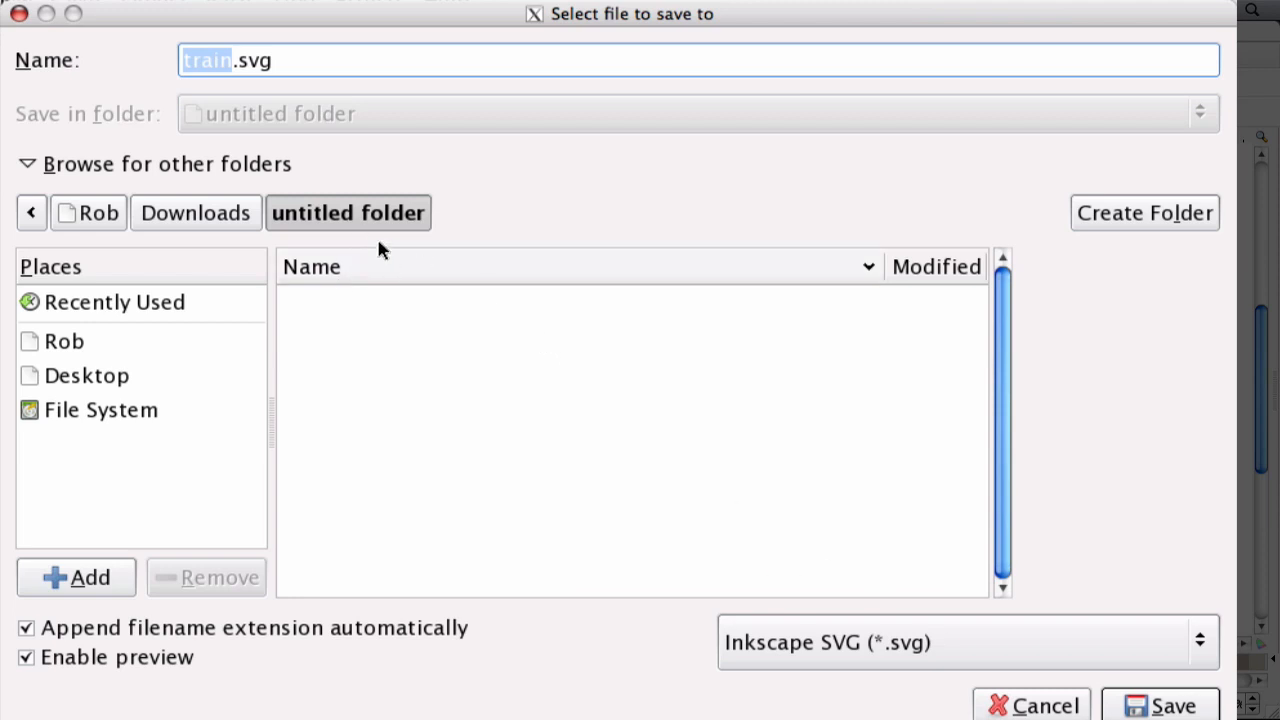
mouse_move(293, 122)
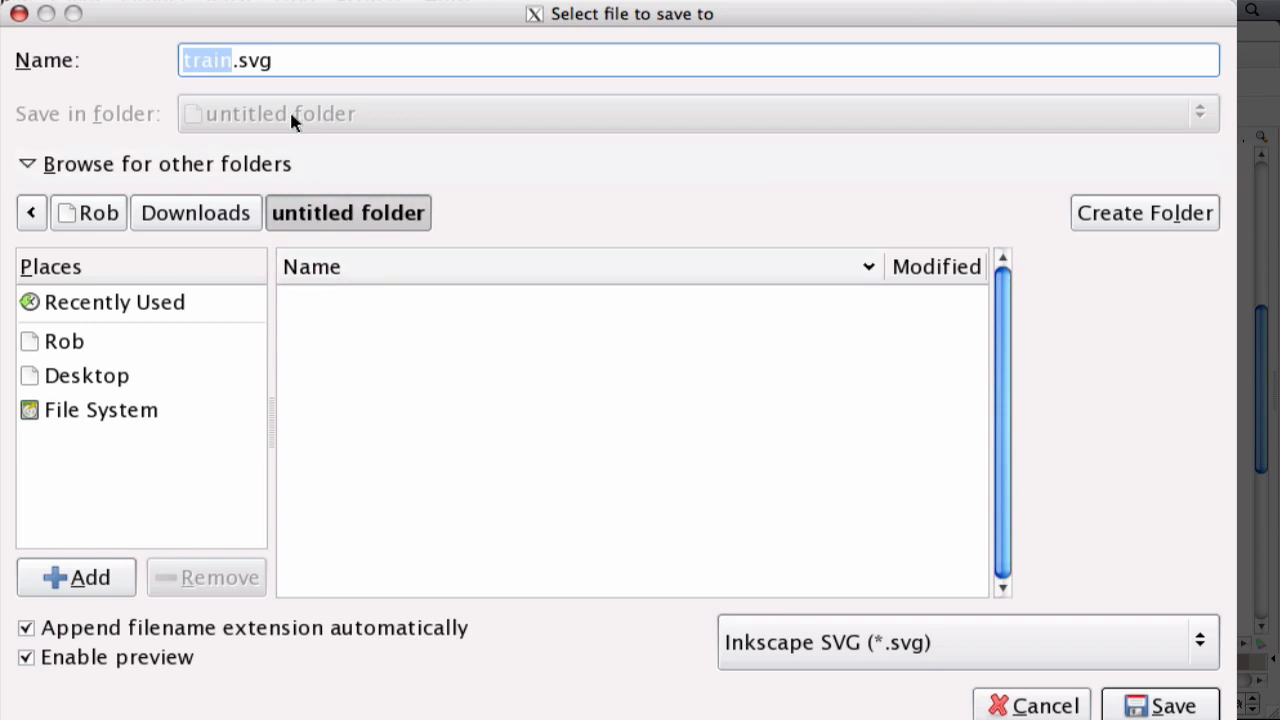
mouse_move(545, 250)
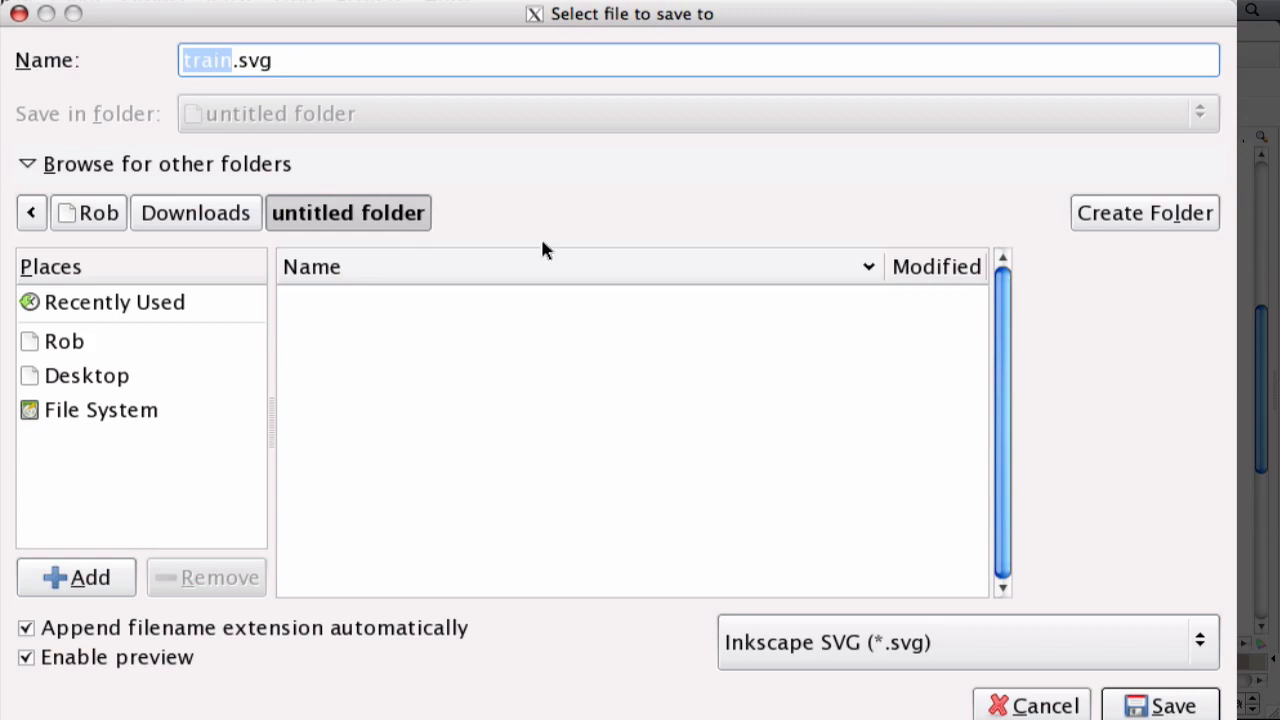
Step: Save as train.svg in Inkscape SVG format in the untitled folder
click(1160, 705)
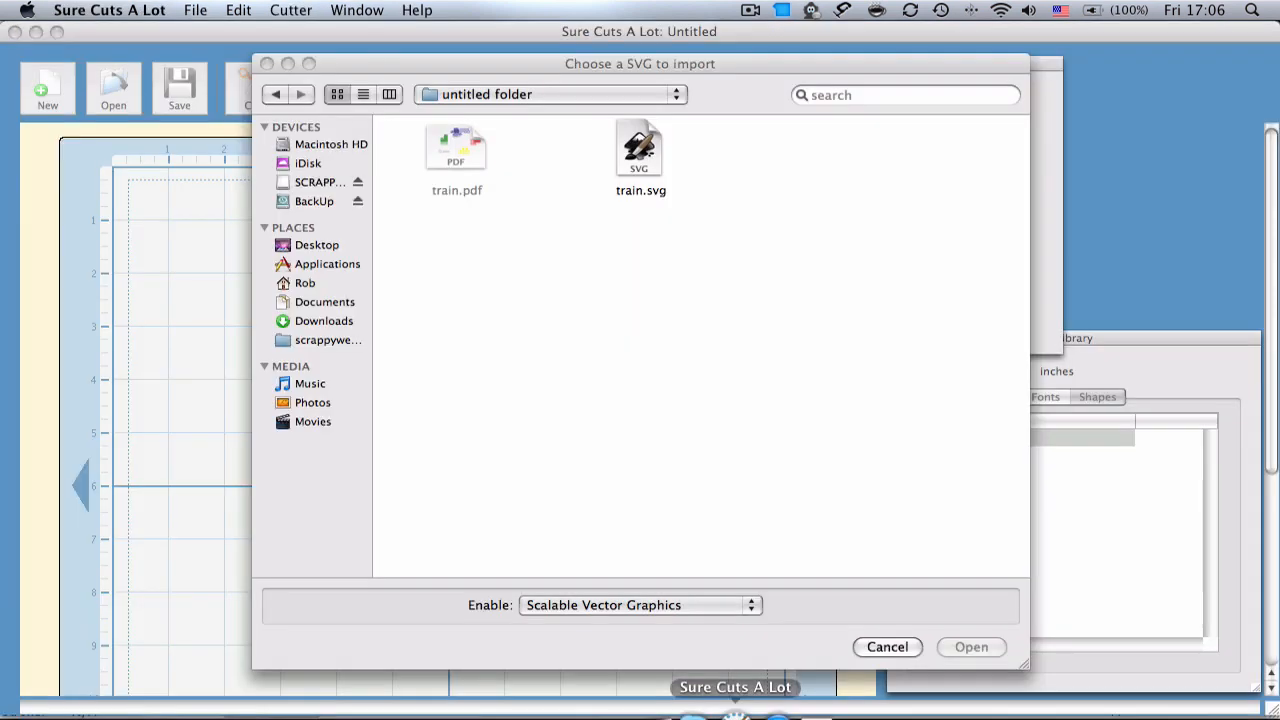
mouse_move(180, 8)
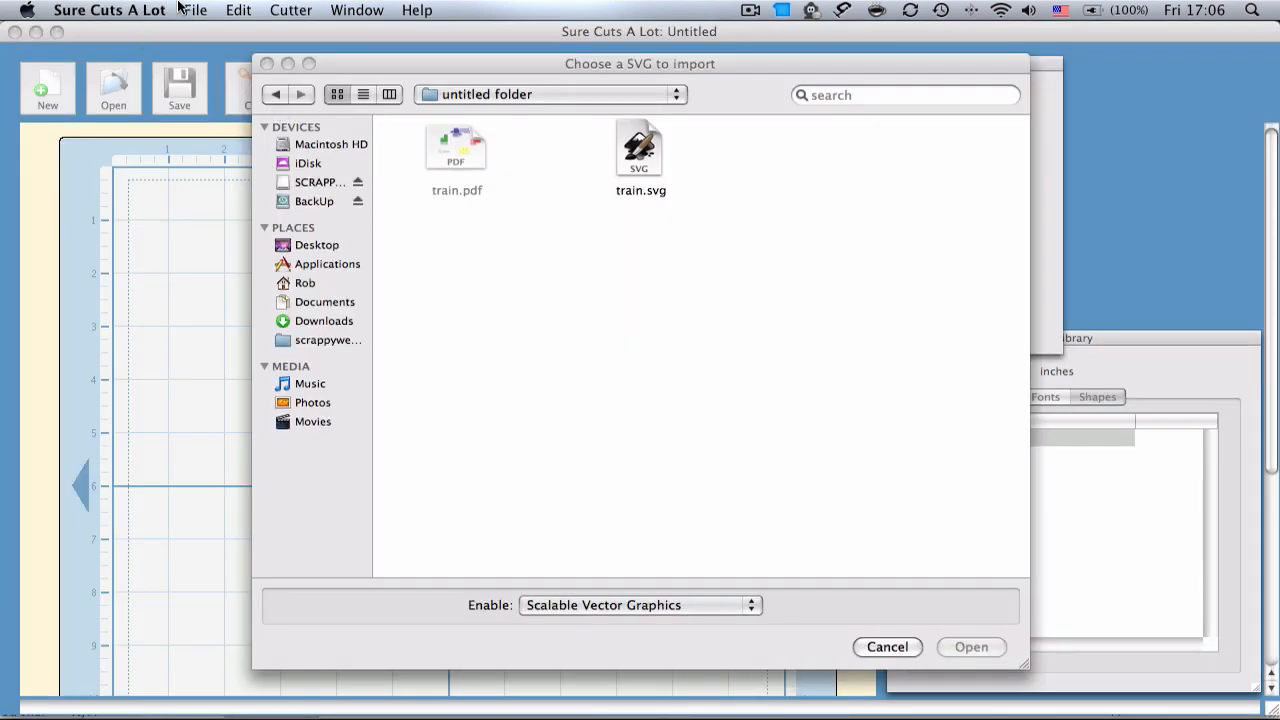
Step: Import train.svg onto the mat and drag its corner handles to enlarge it
click(194, 10)
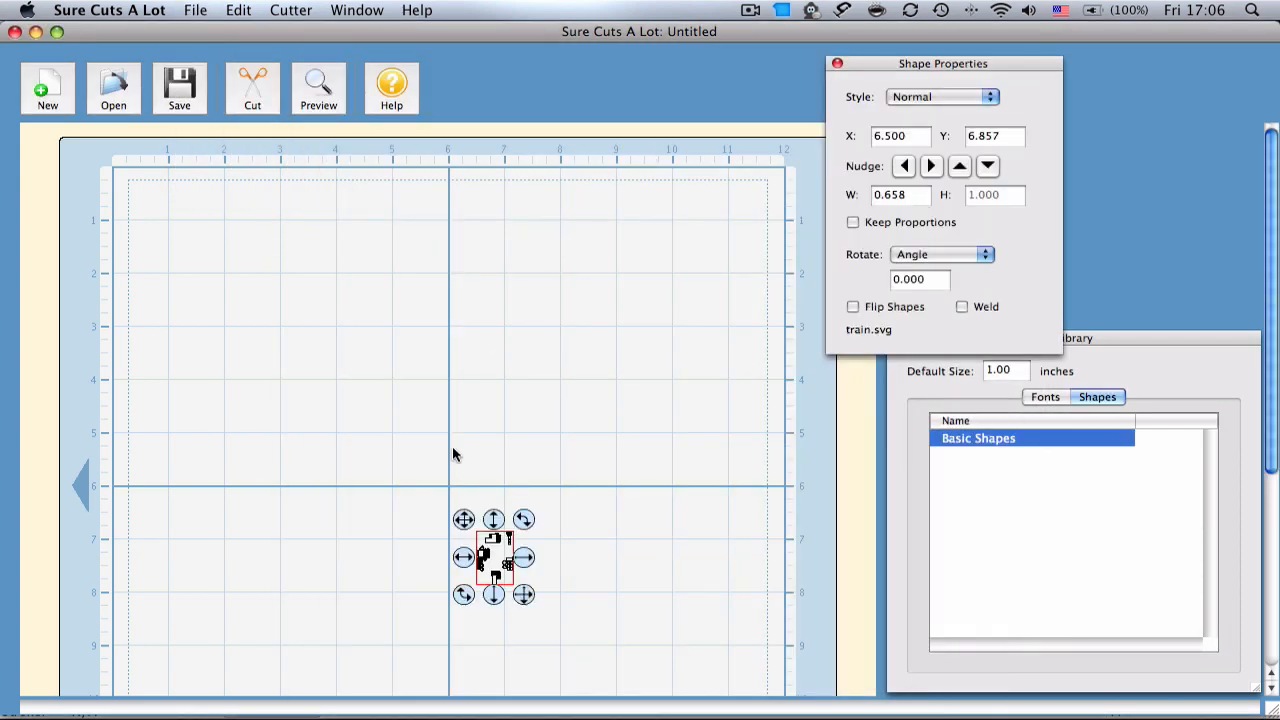
drag(495, 557, 280, 460)
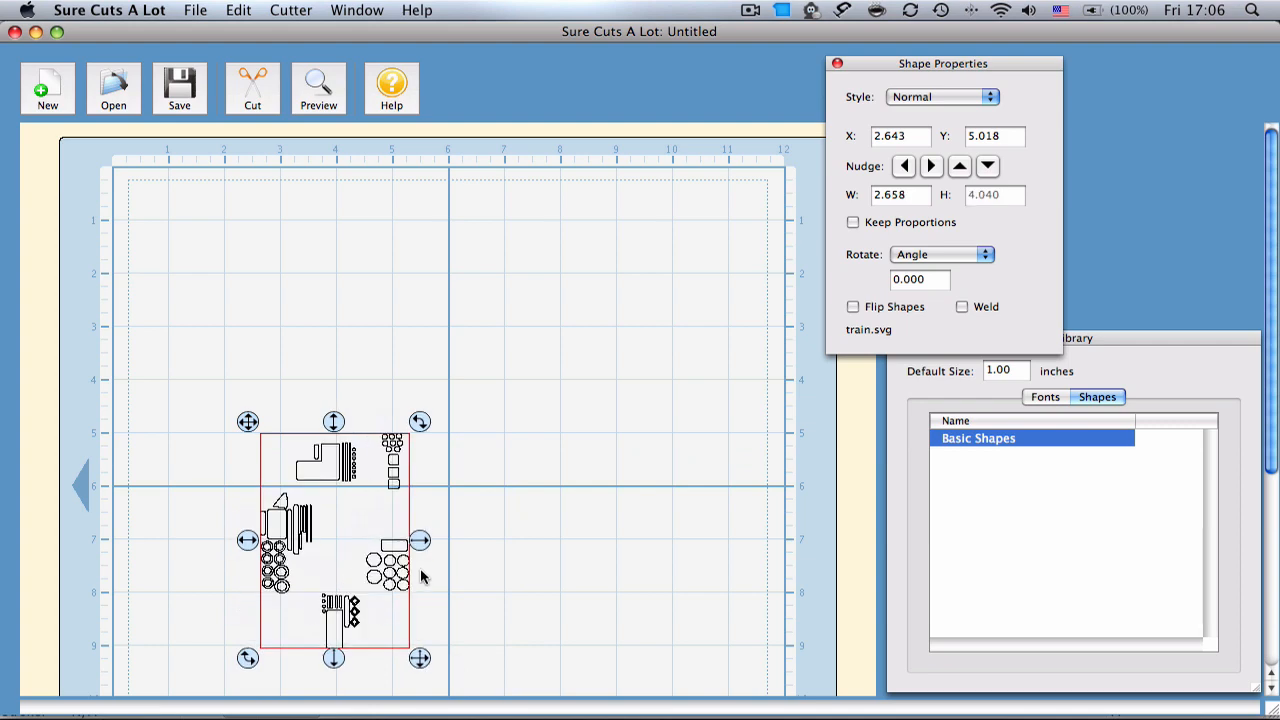
drag(335, 540, 295, 400)
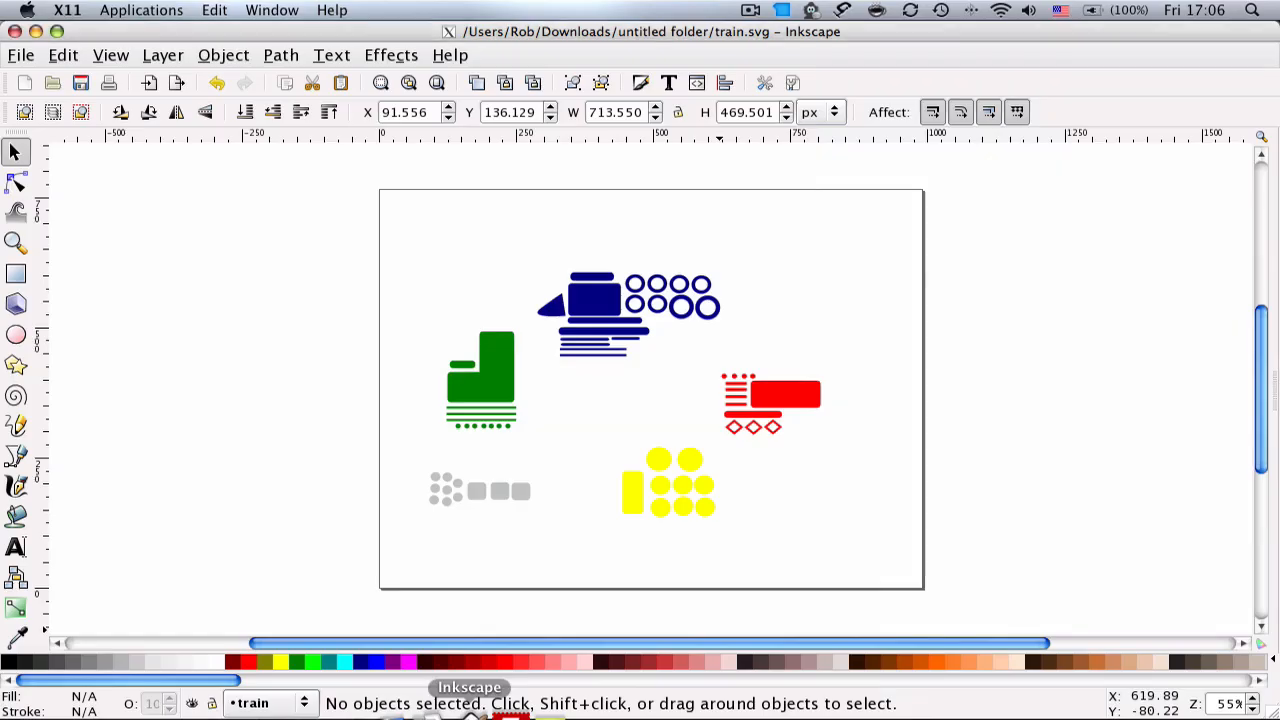
Step: Switch to Outline display mode and drag the L-shaped green piece right of its stripes
click(110, 55)
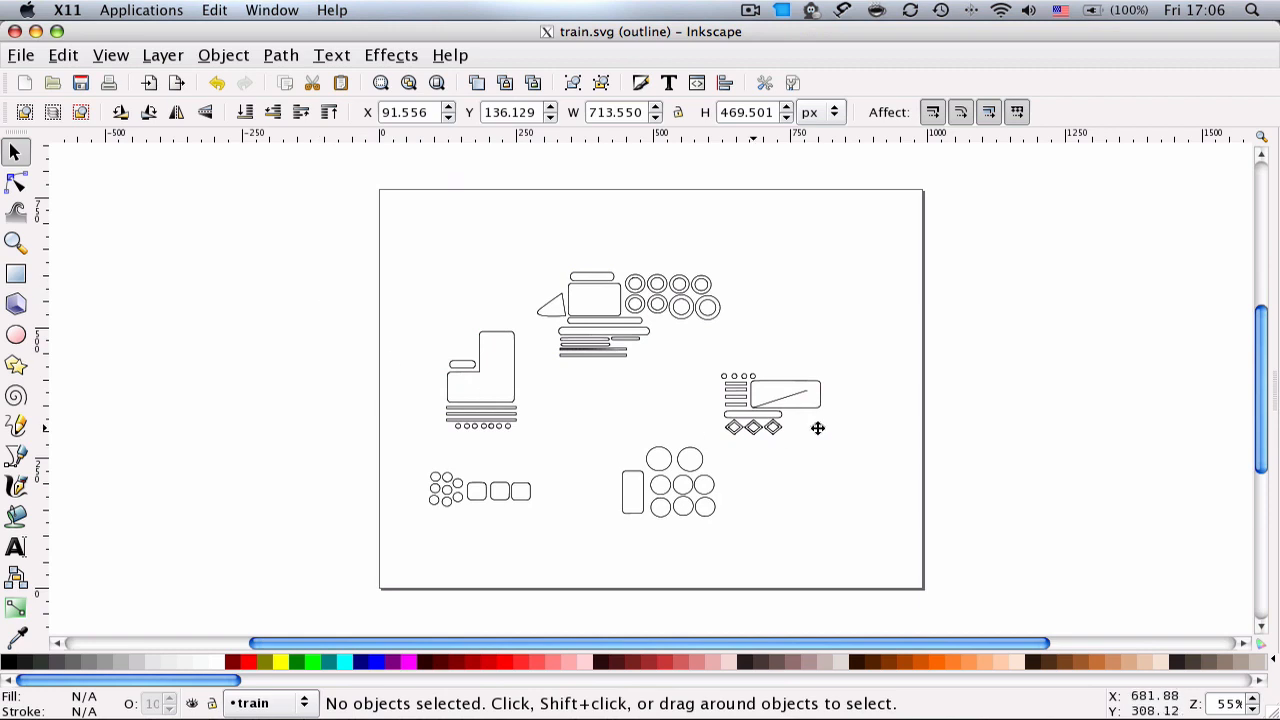
mouse_move(407, 331)
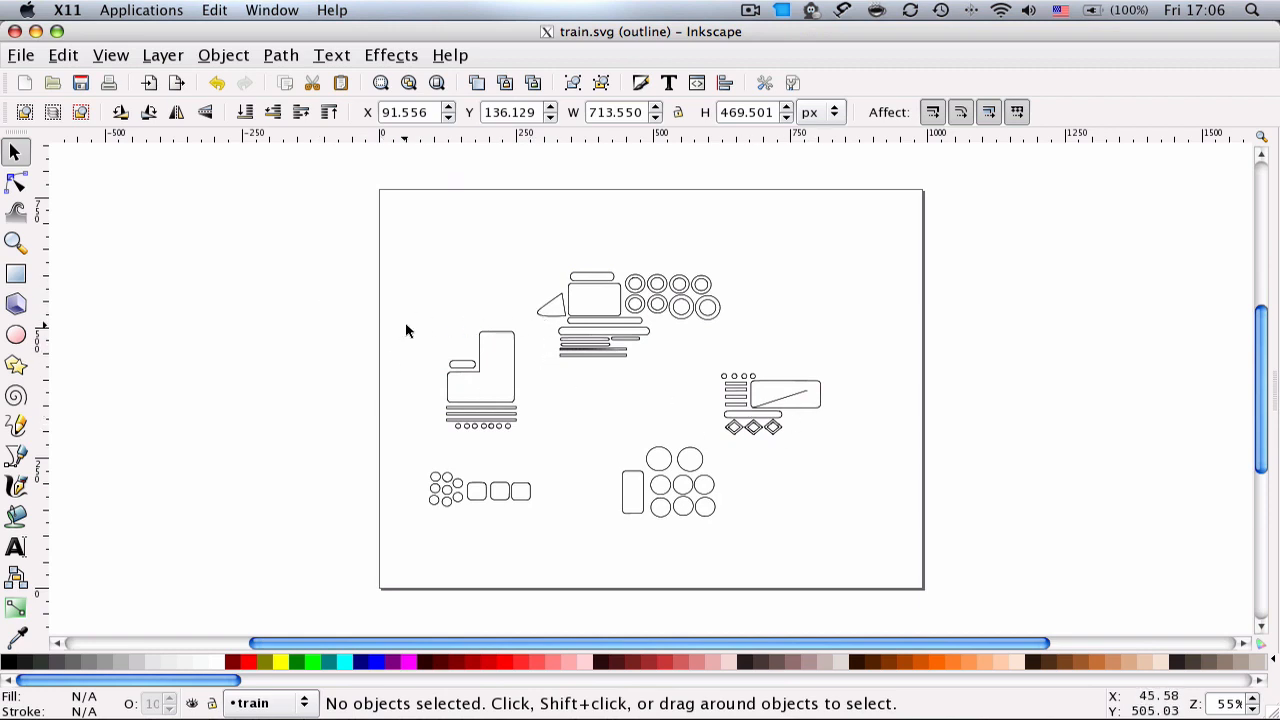
mouse_move(483, 281)
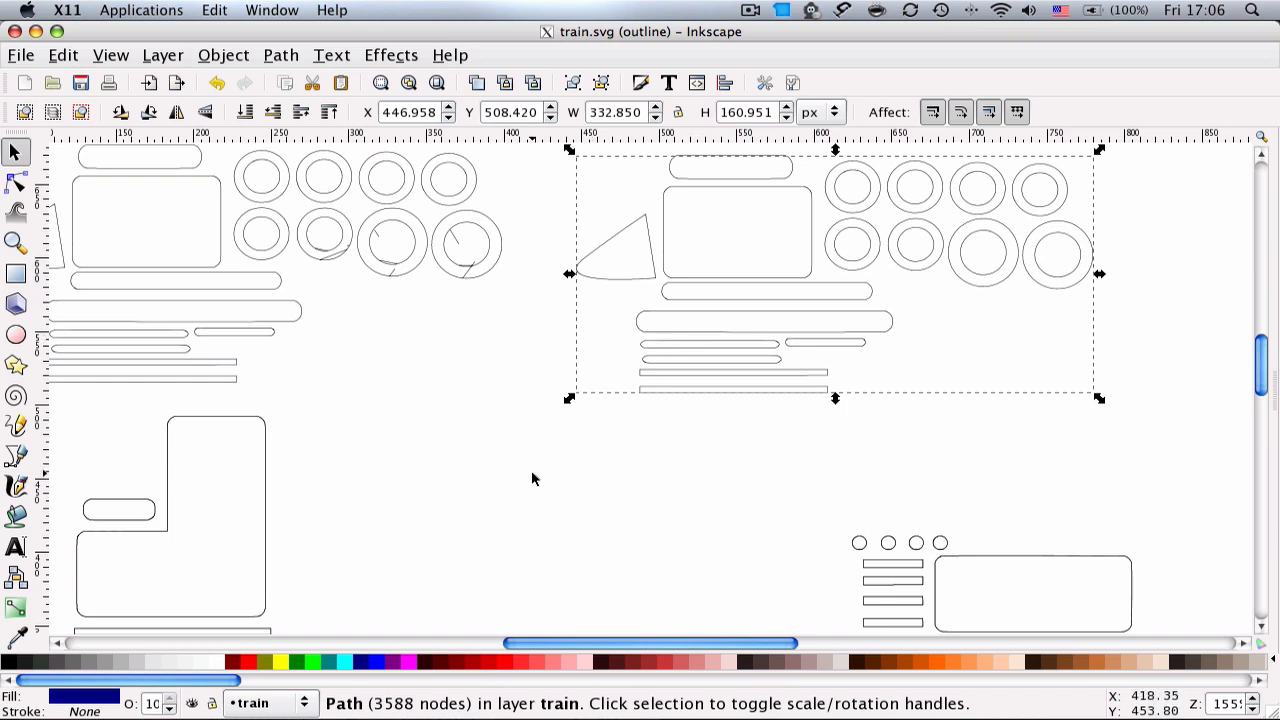
mouse_move(530, 537)
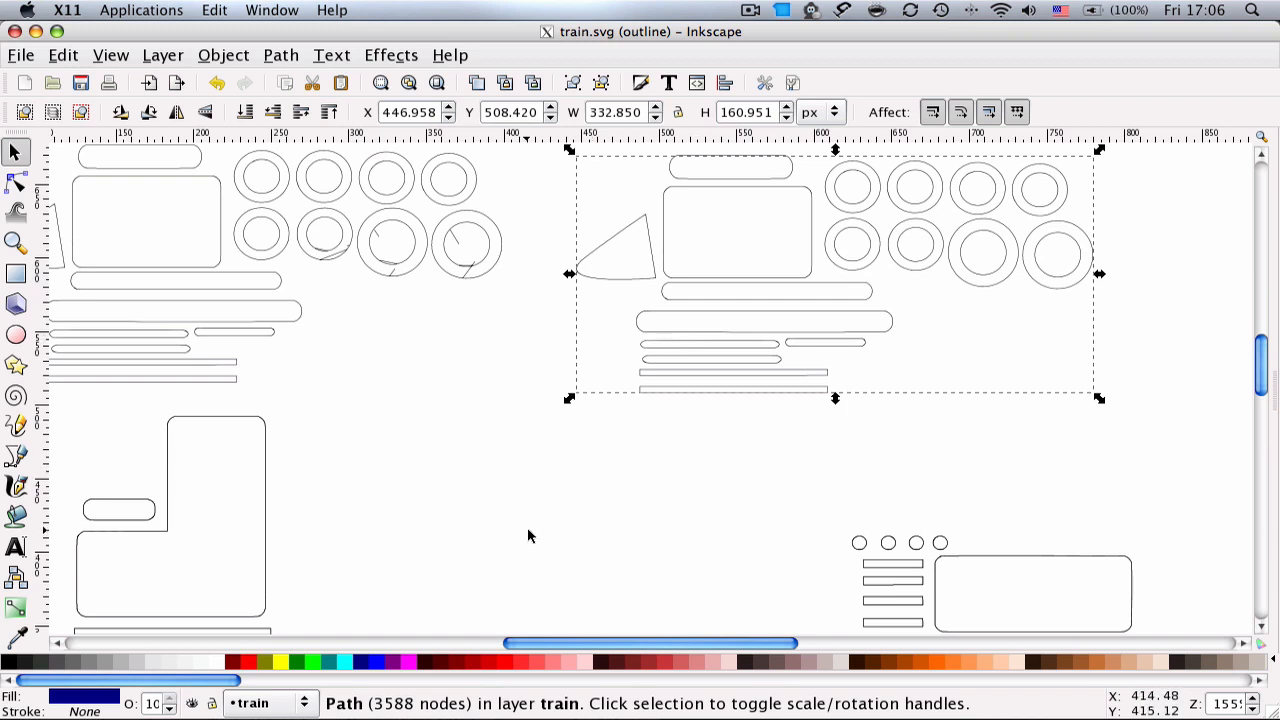
mouse_move(495, 533)
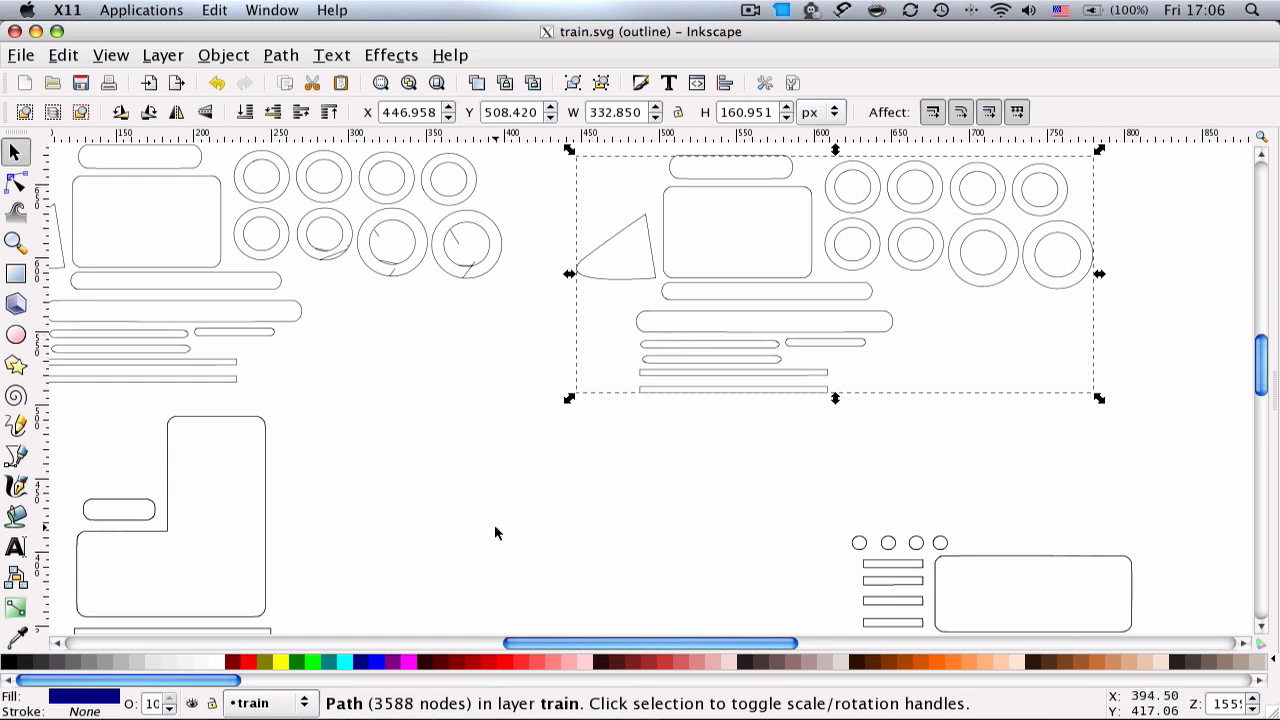
mouse_move(497, 435)
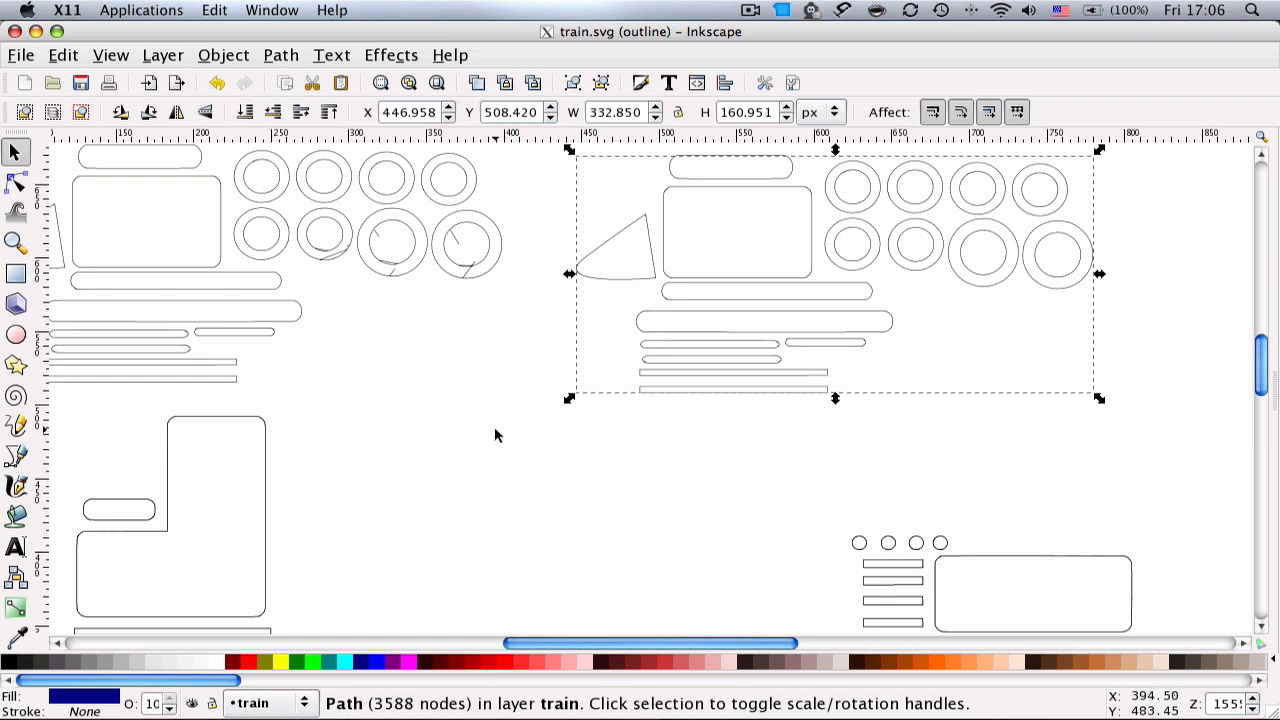
mouse_move(456, 447)
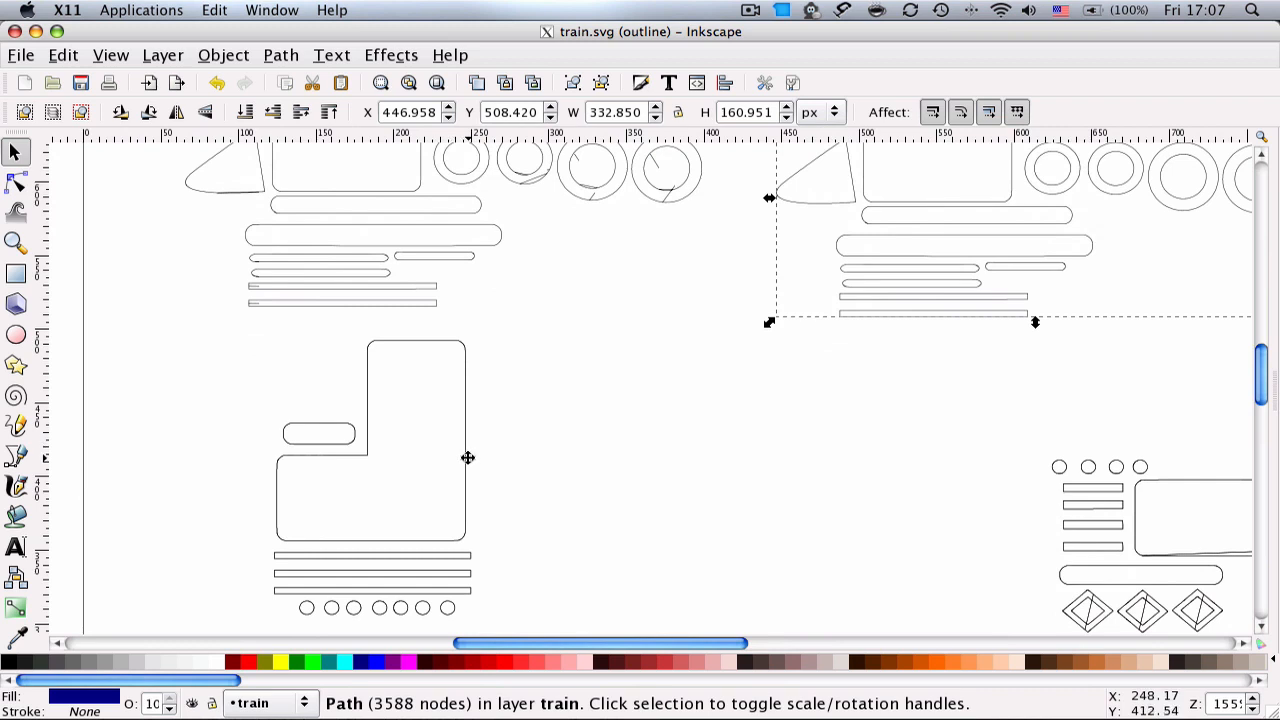
click(370, 440)
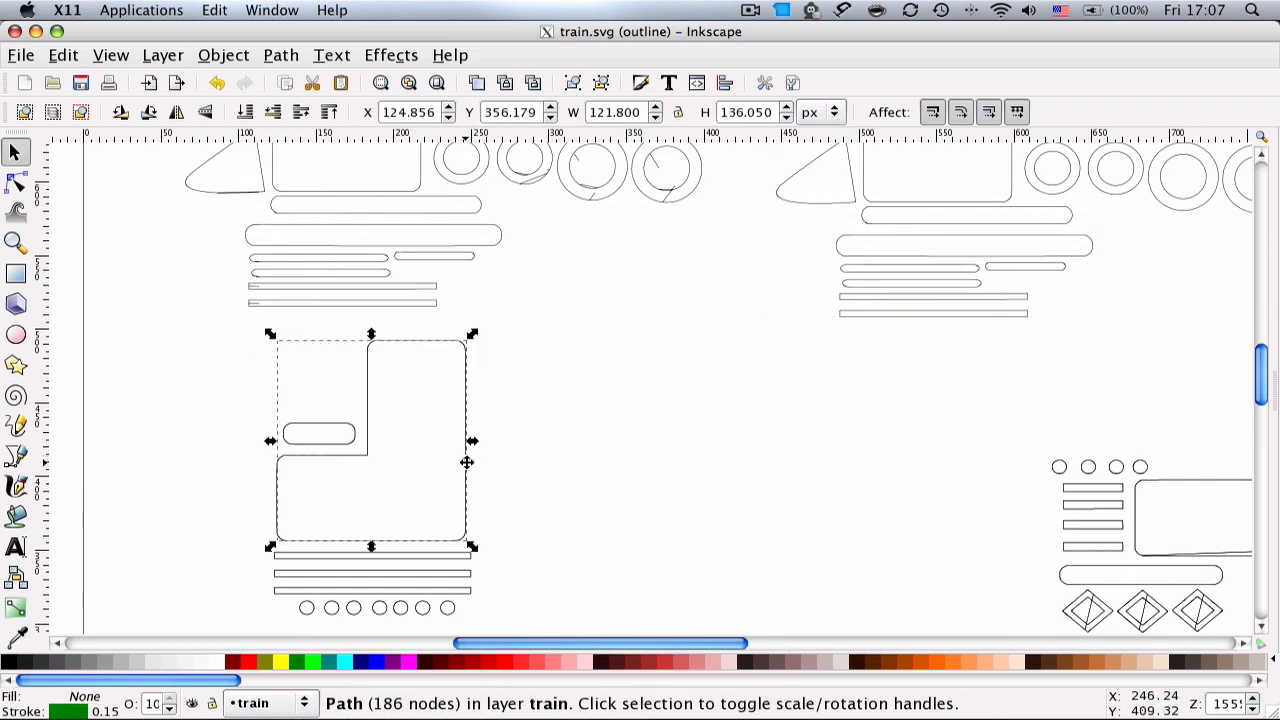
drag(370, 440, 805, 440)
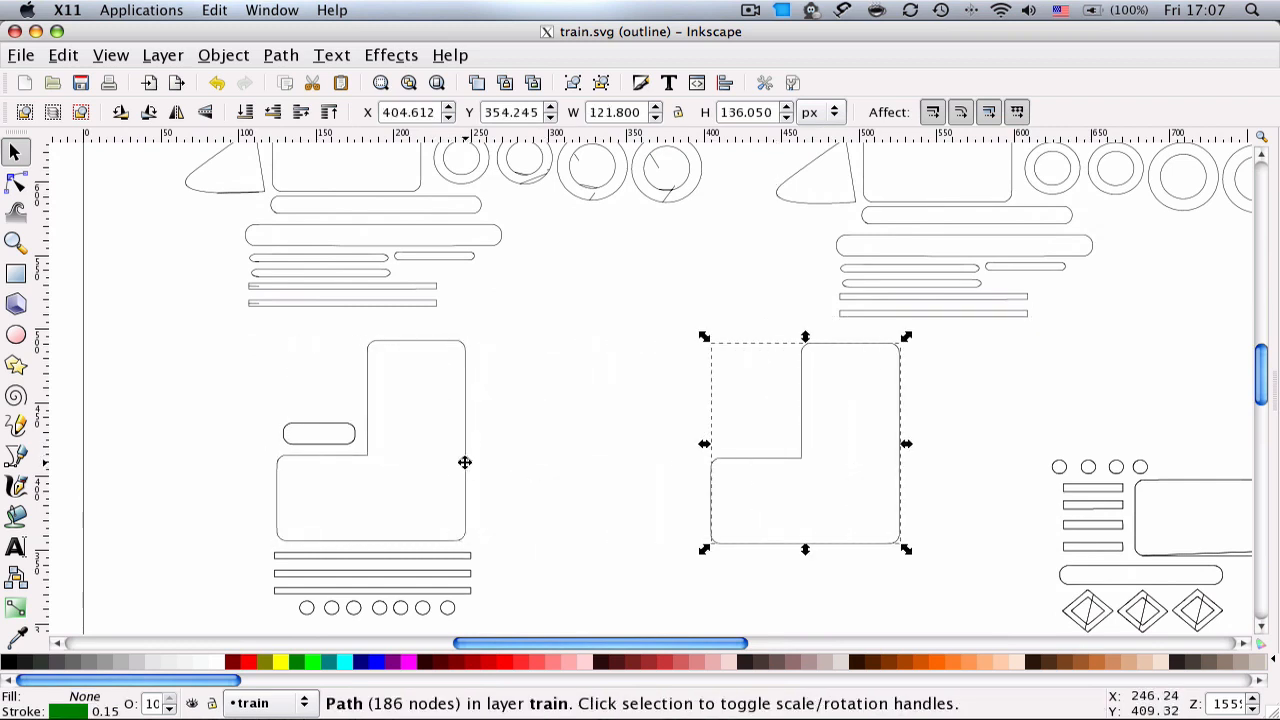